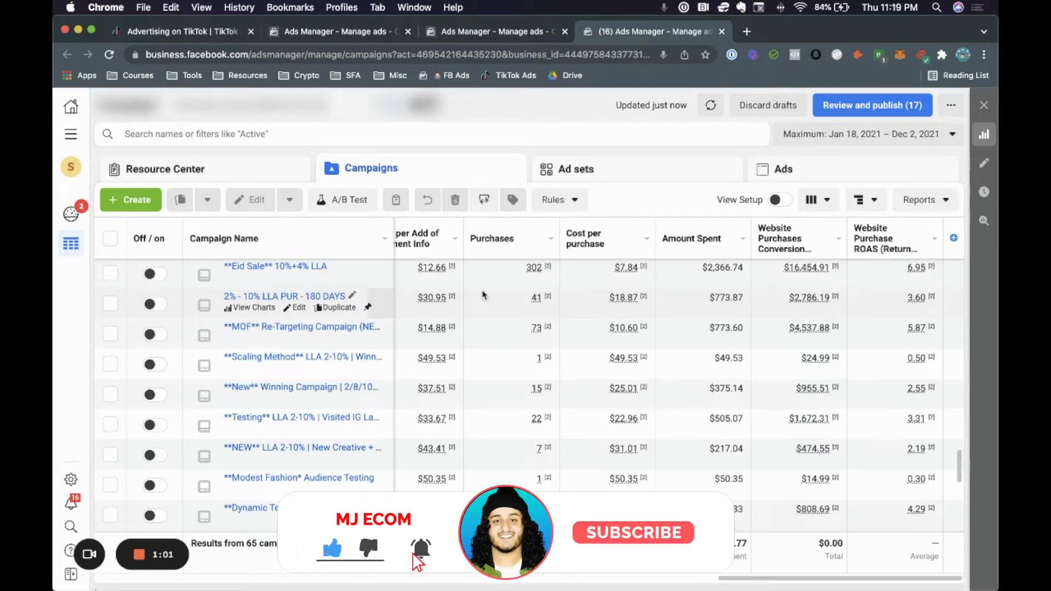
pyautogui.moveTo(502, 327)
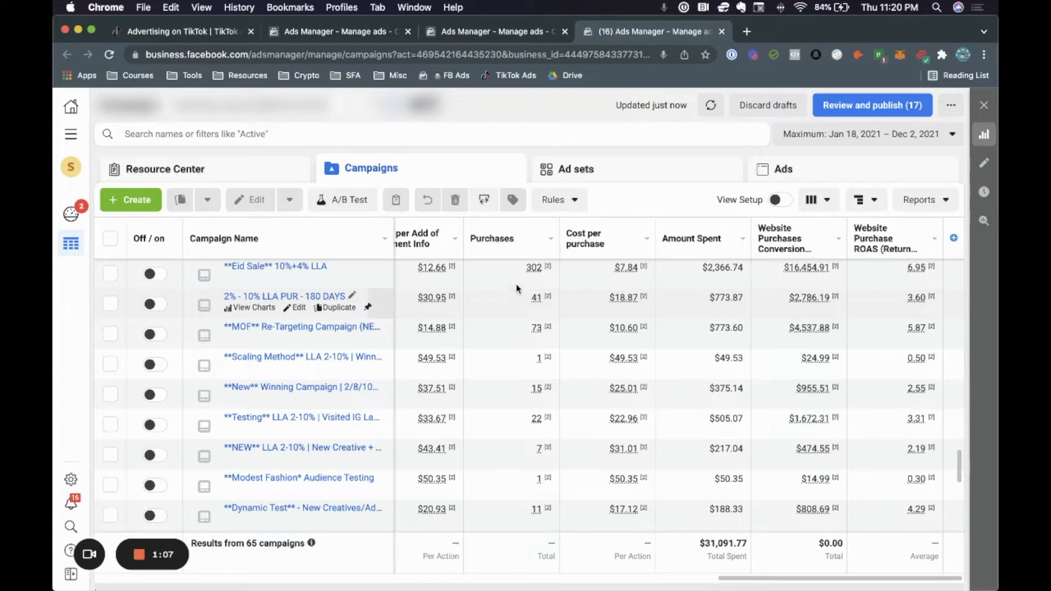
pyautogui.moveTo(275, 266)
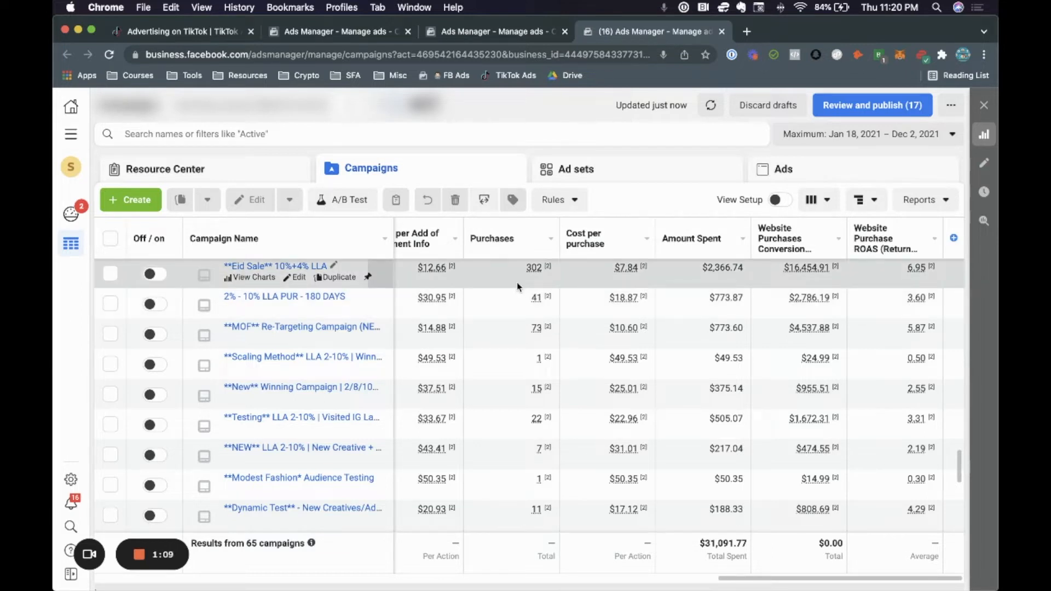
pyautogui.moveTo(508, 289)
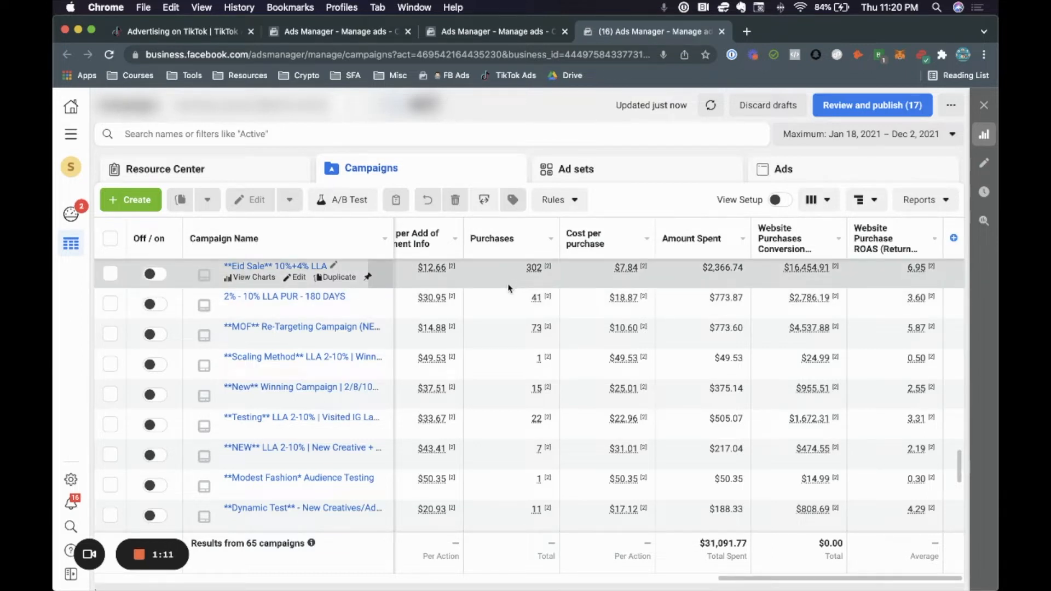
pyautogui.moveTo(514, 40)
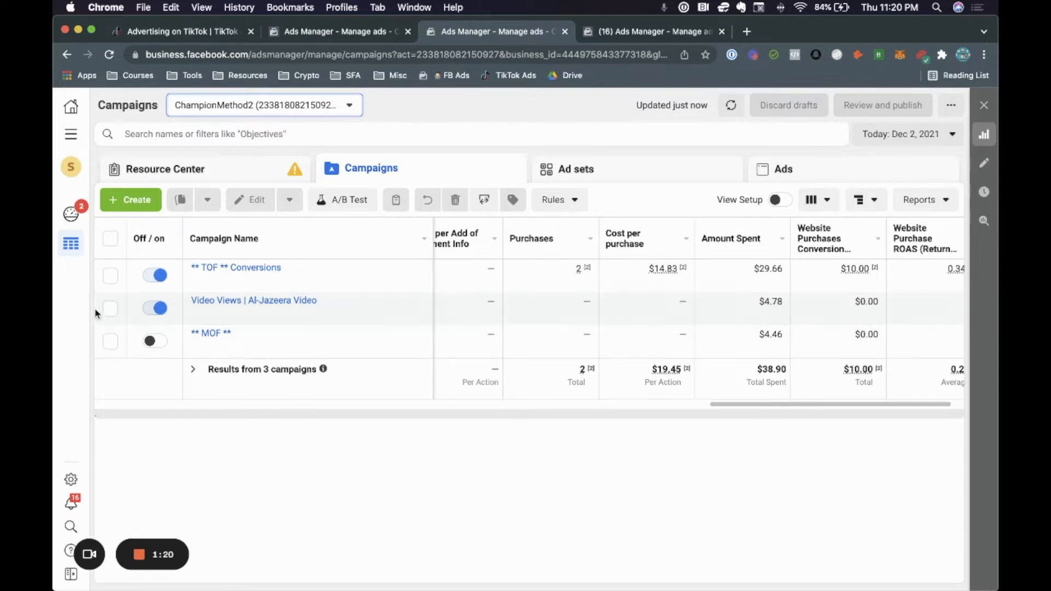
pyautogui.moveTo(110, 308)
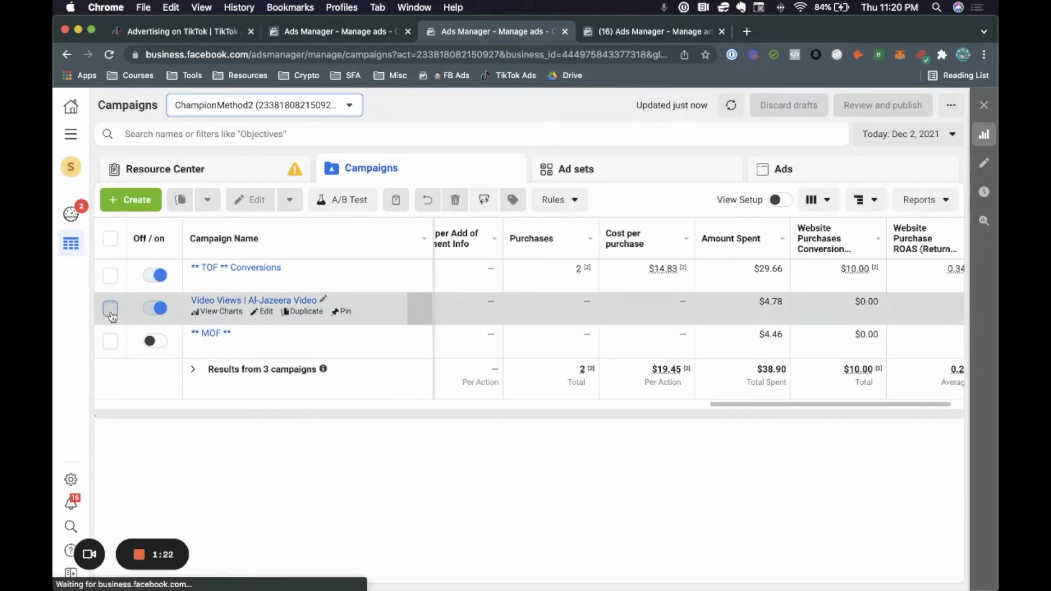
# Open the Video Views | Al-Jazeera campaign's Al Jazeera ad and its more-options menu
pyautogui.click(110, 310)
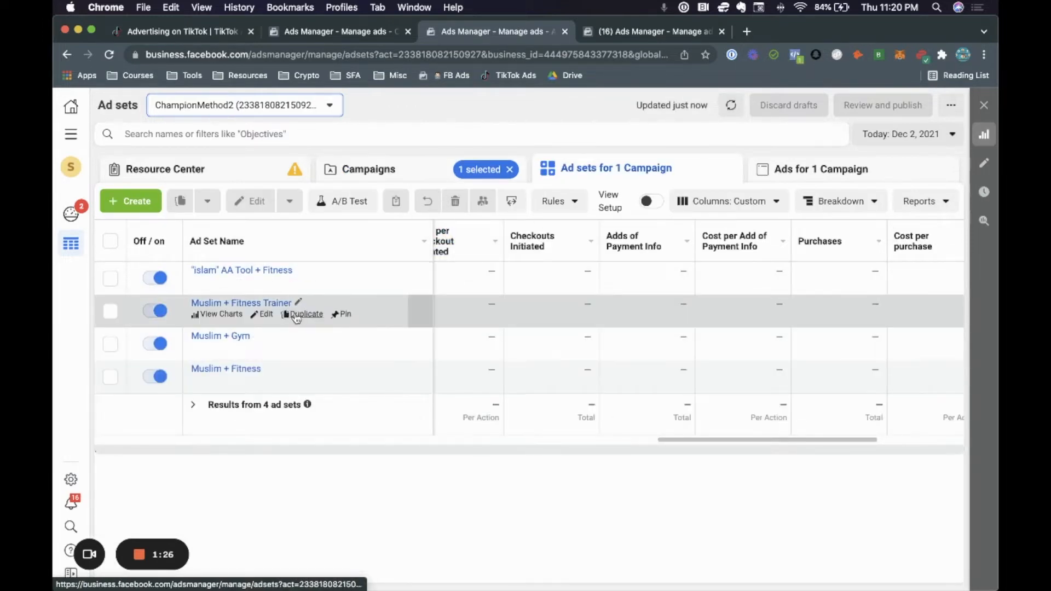
pyautogui.click(266, 314)
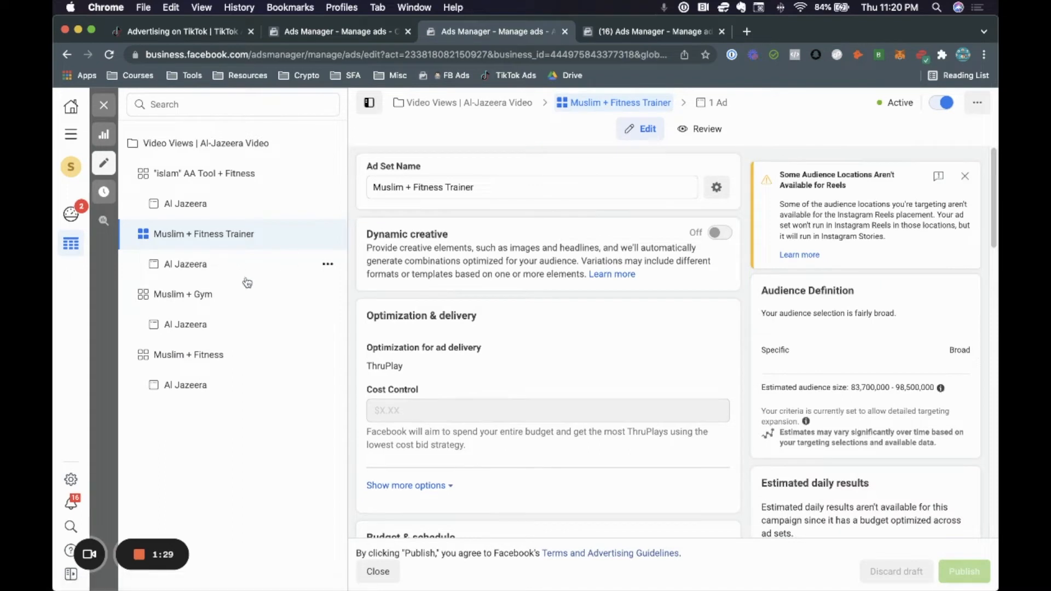
pyautogui.click(185, 264)
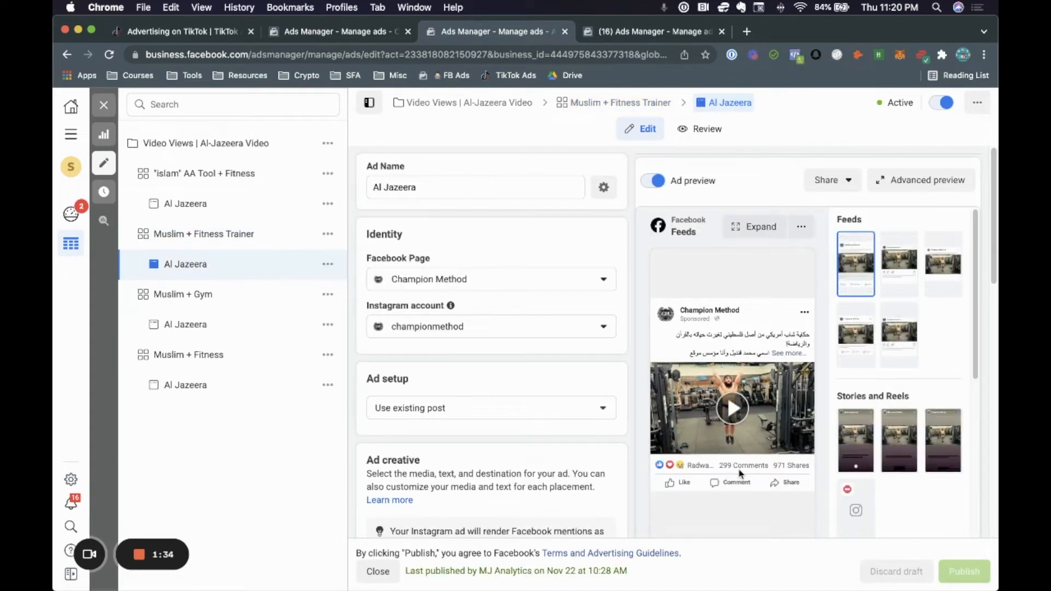
pyautogui.moveTo(782, 474)
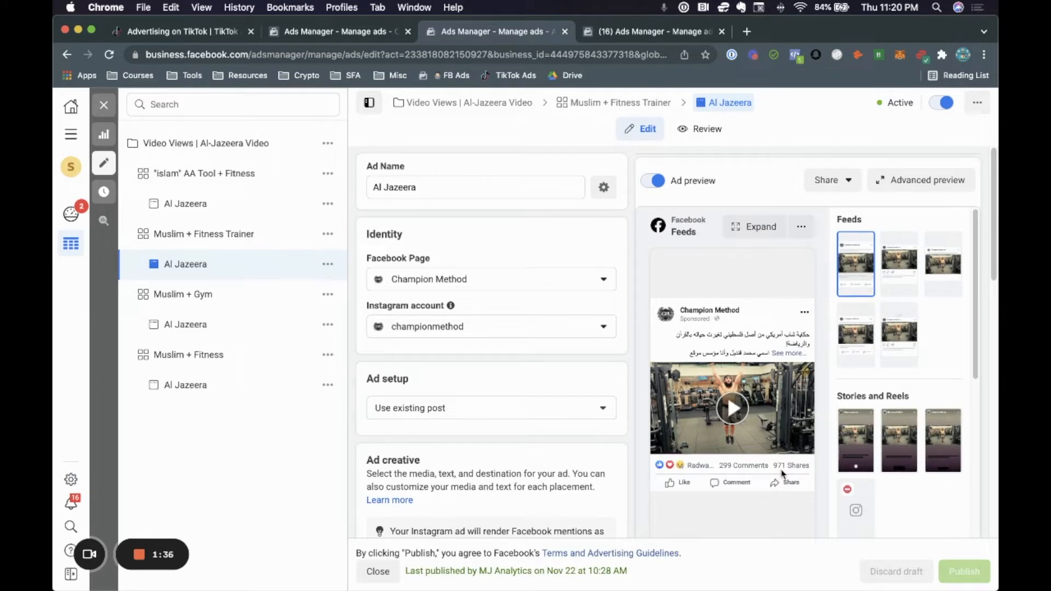
pyautogui.moveTo(781, 443)
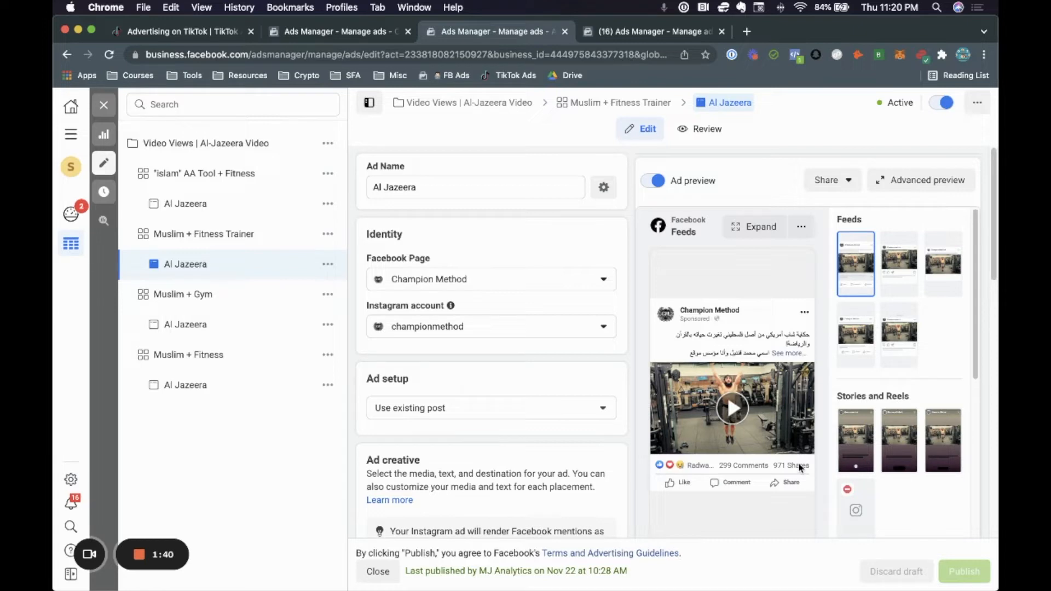
pyautogui.moveTo(774, 455)
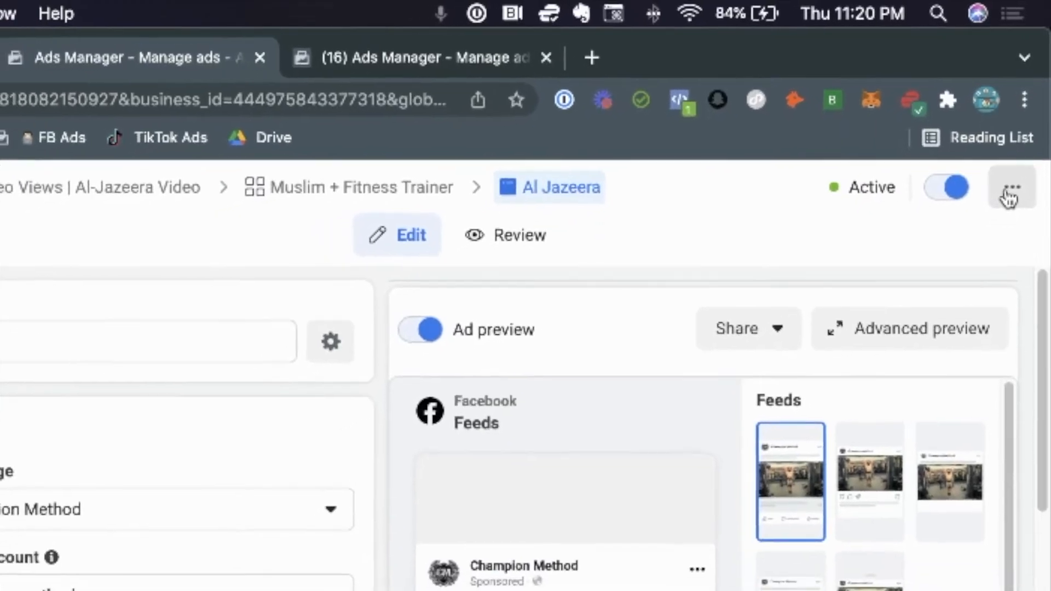
pyautogui.click(1011, 188)
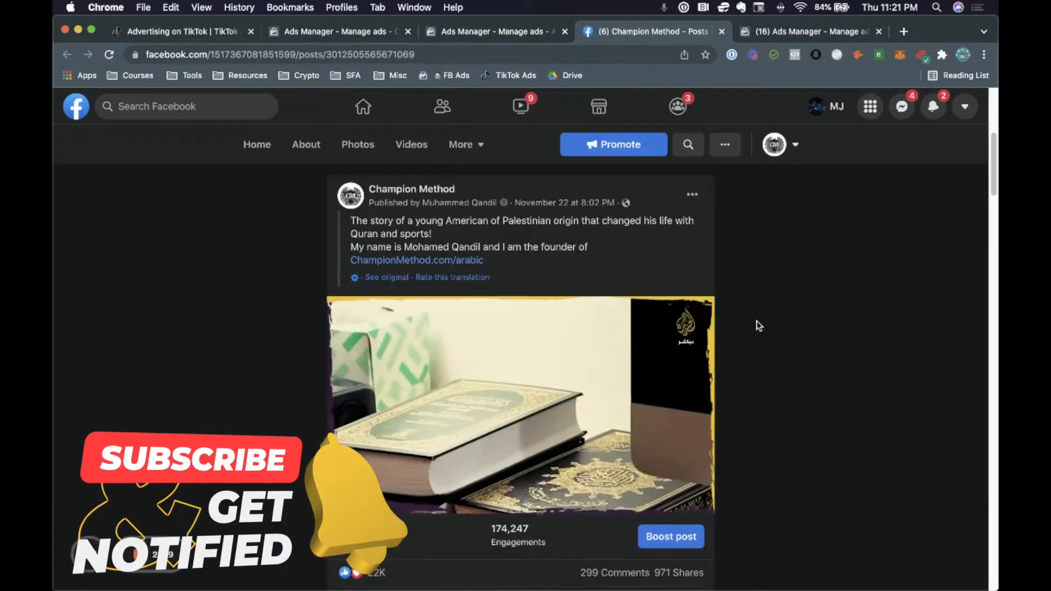
# Review the Al Jazeera post's 1,108,440 reach, then return to the Ads Manager campaigns
pyautogui.scroll(-3)
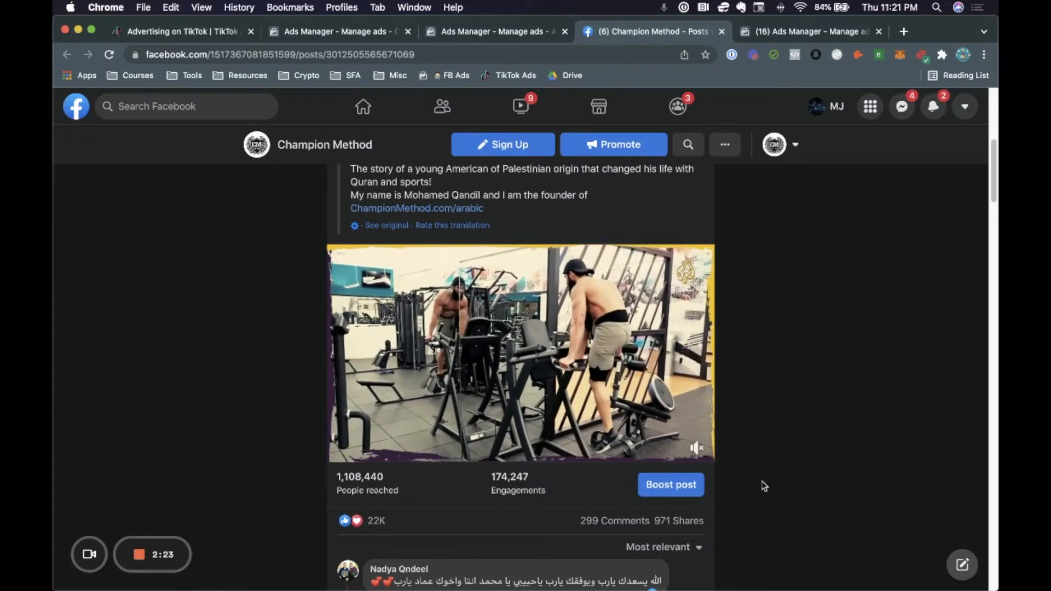
pyautogui.click(519, 352)
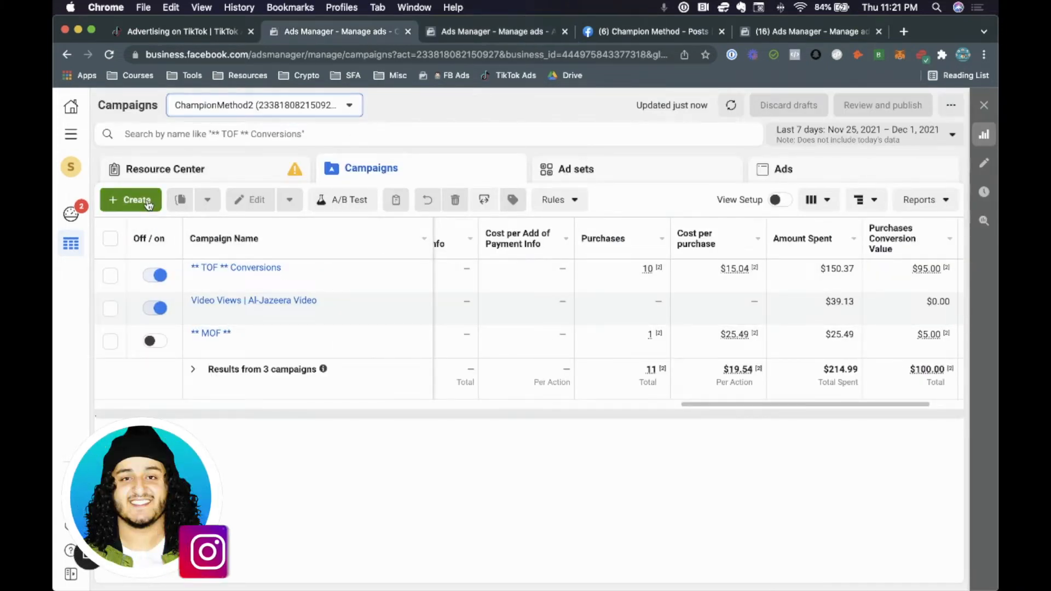
# Create a draft campaign with the Conversions objective and open its New Conversions Ad Set
pyautogui.click(130, 200)
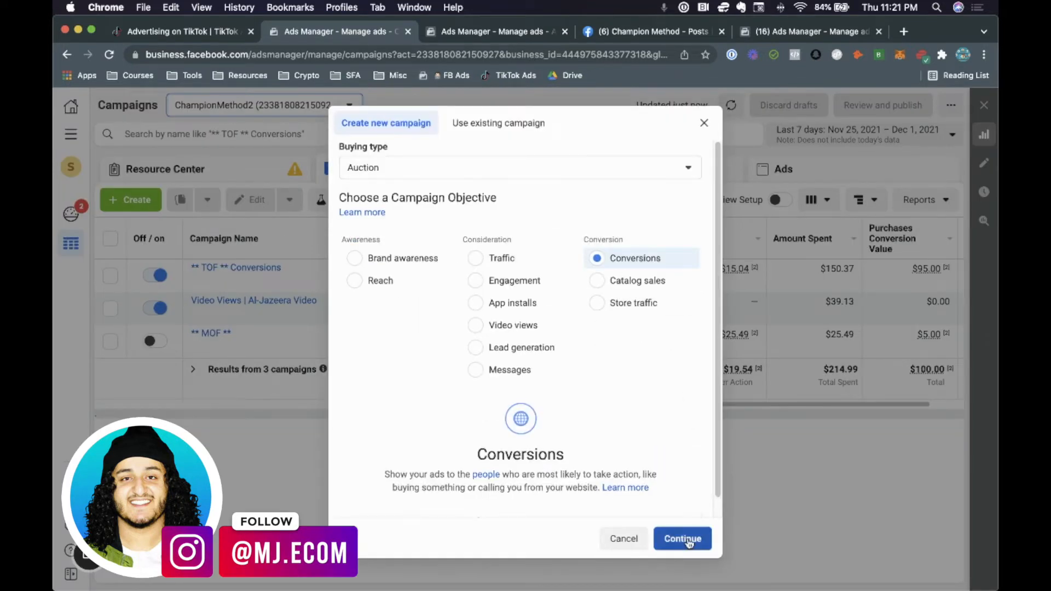
pyautogui.click(682, 538)
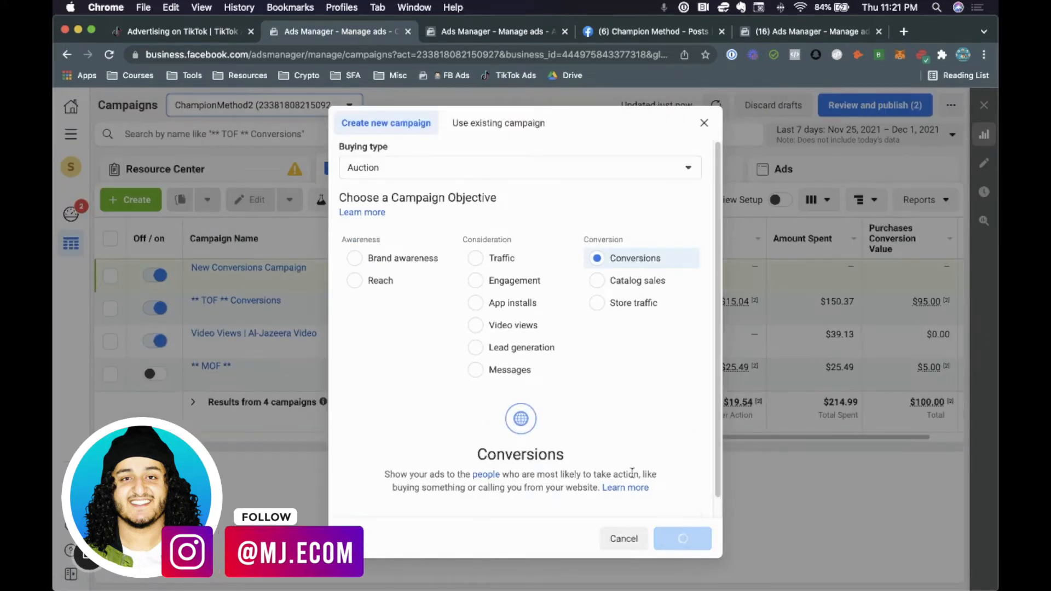
pyautogui.click(682, 538)
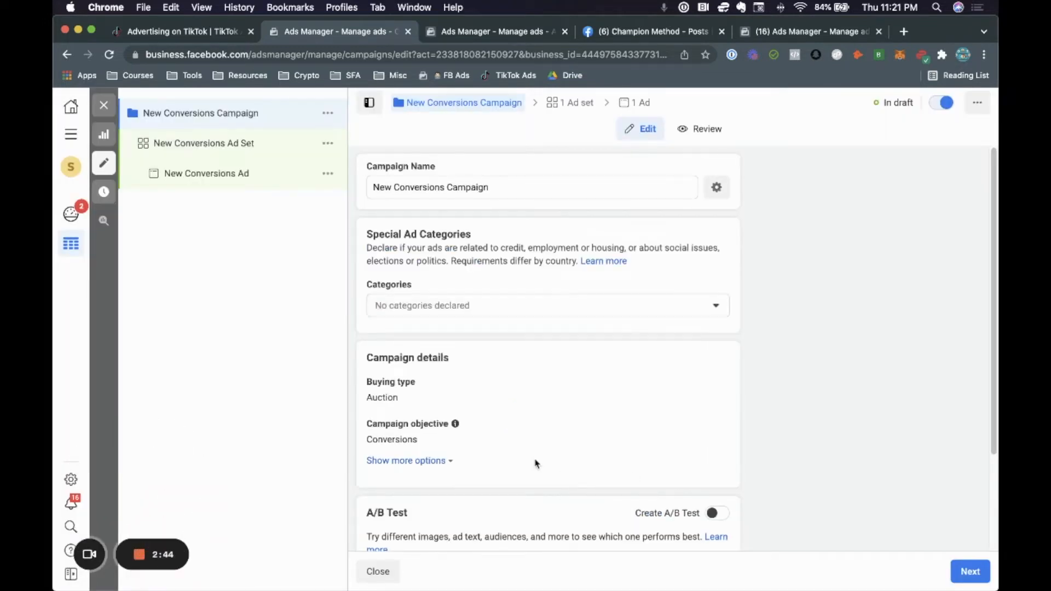
pyautogui.moveTo(248, 146)
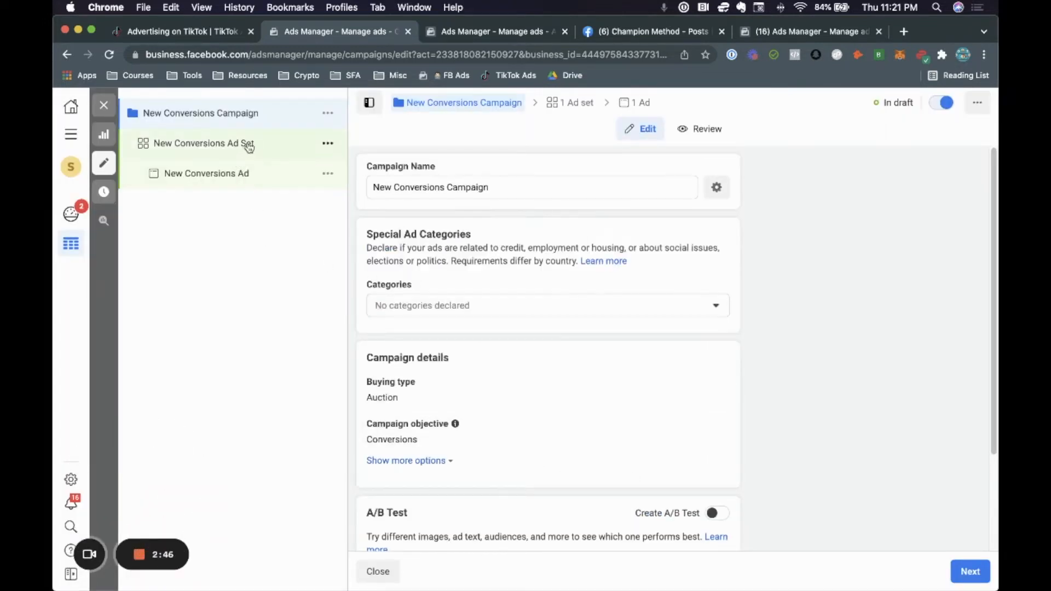
pyautogui.click(203, 142)
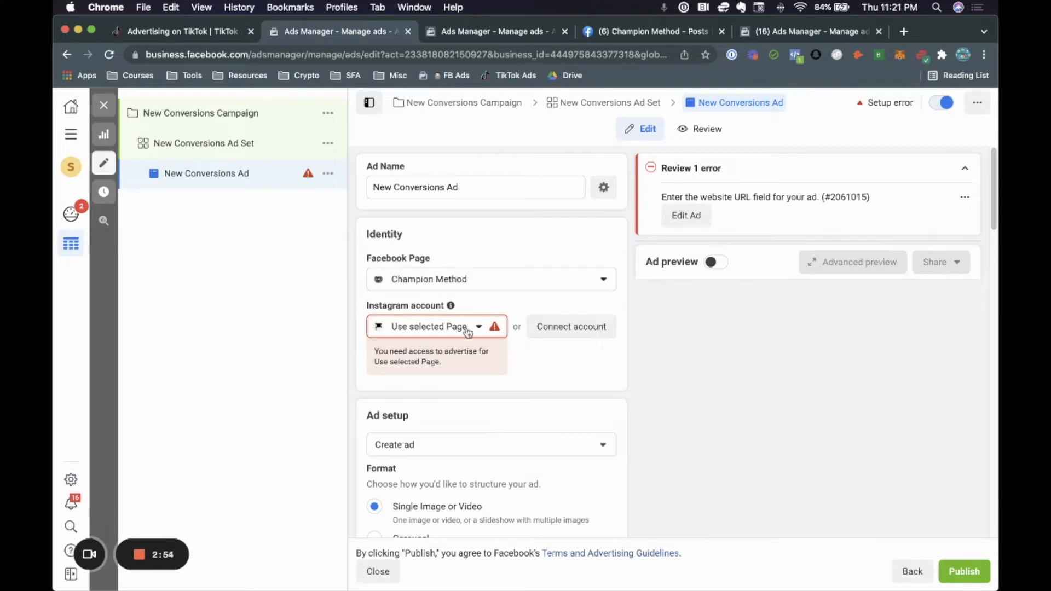
pyautogui.click(436, 326)
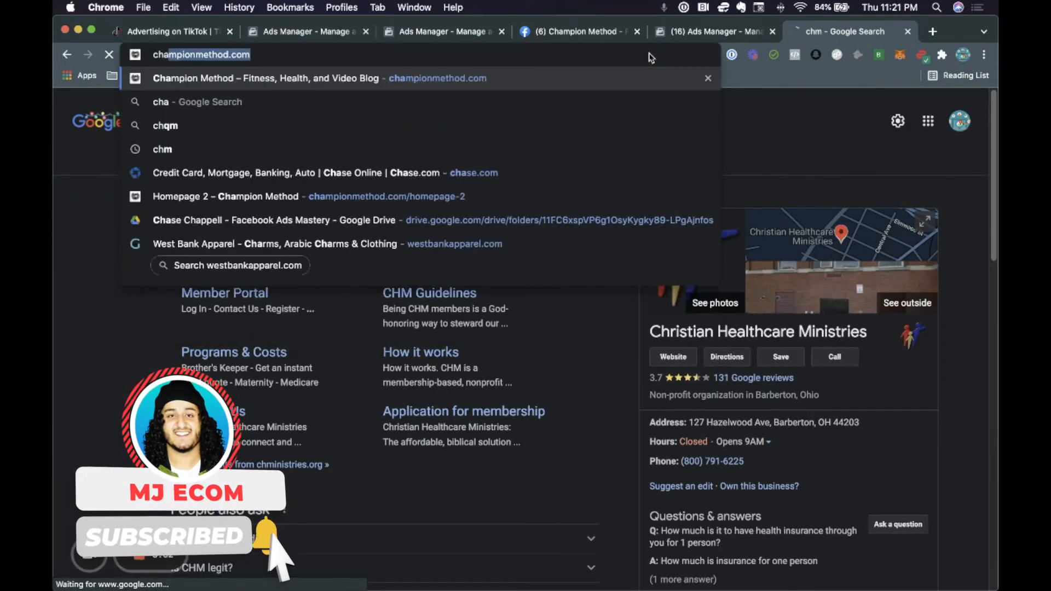
pyautogui.click(265, 77)
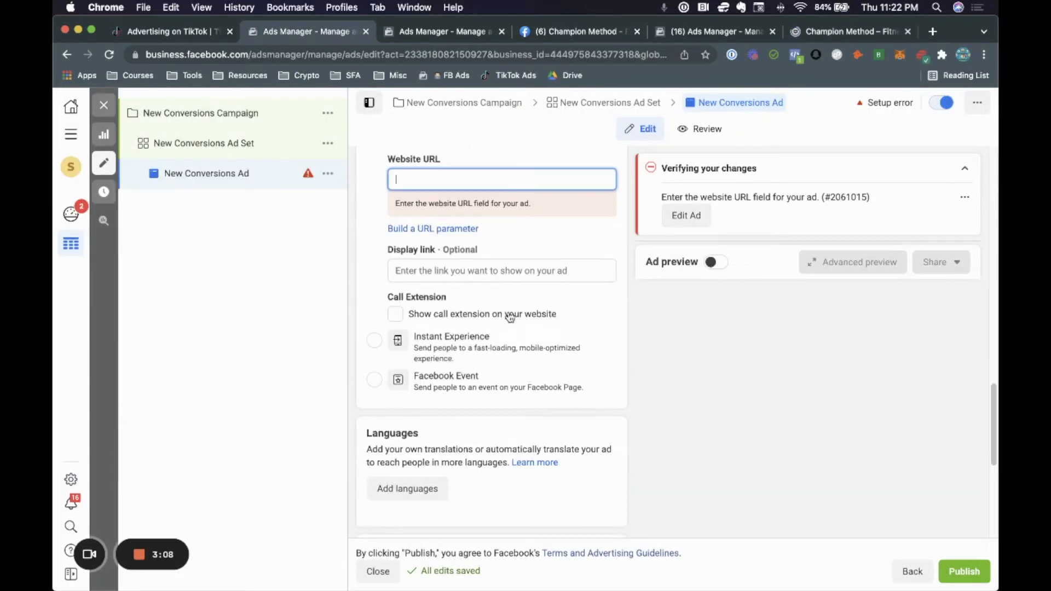
pyautogui.write('https://championmethod.com/')
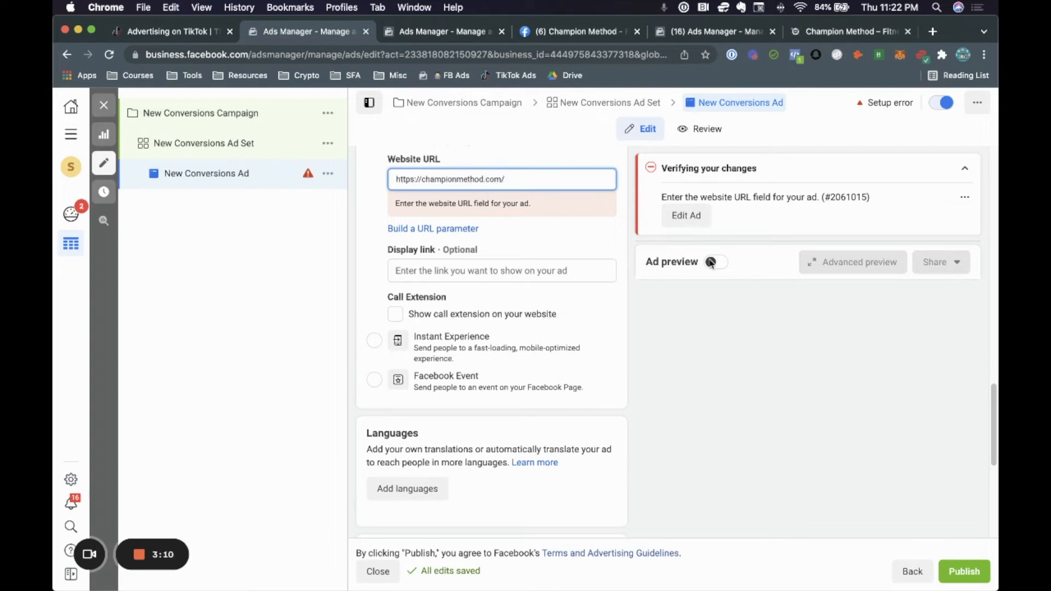
pyautogui.click(711, 262)
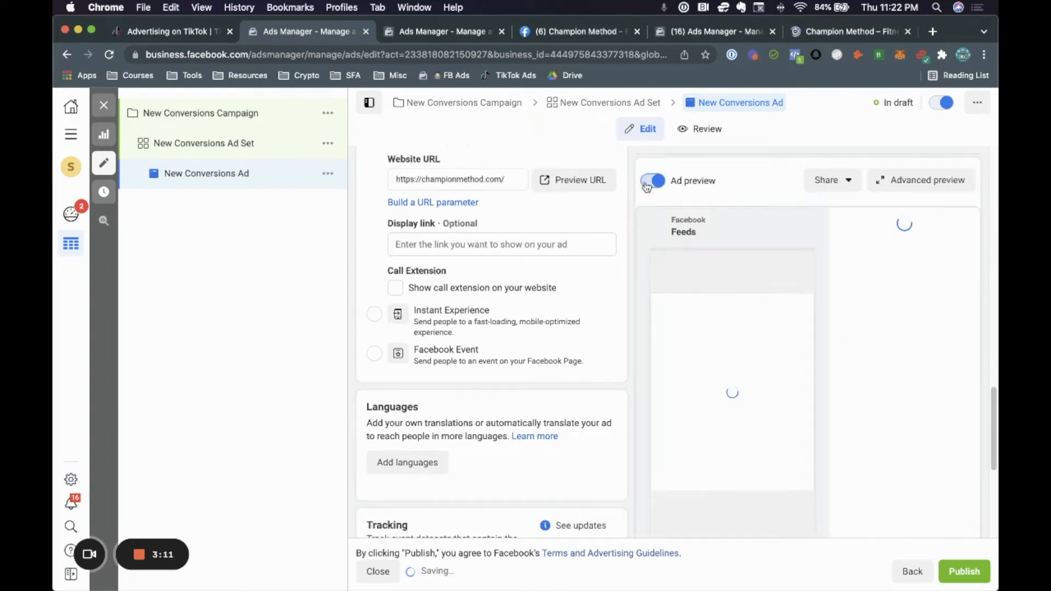
pyautogui.scroll(3)
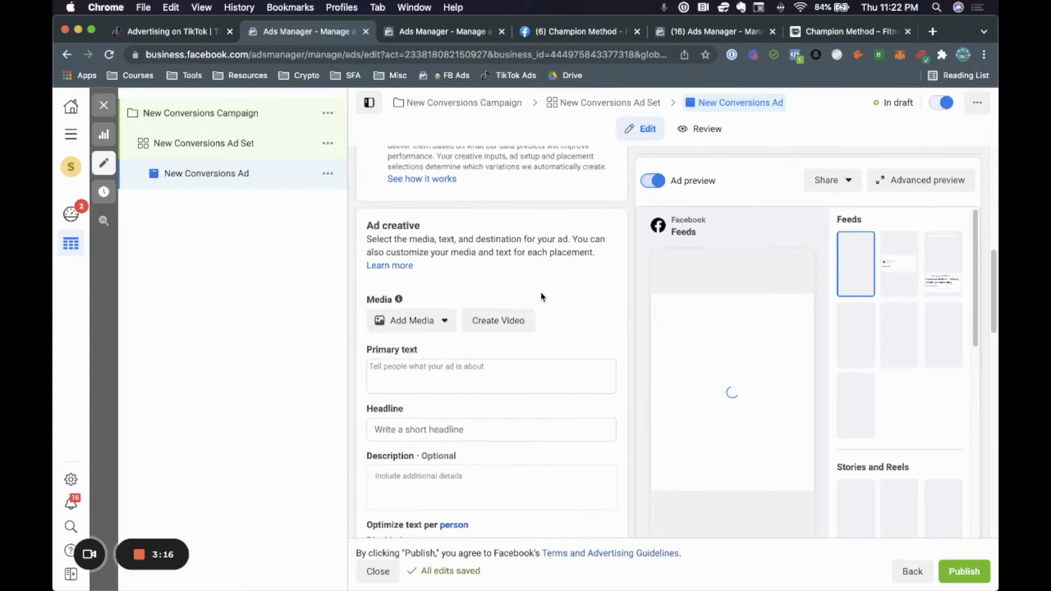
# Switch ad setup to Use existing post, browse the post picker, and cancel it
pyautogui.scroll(3)
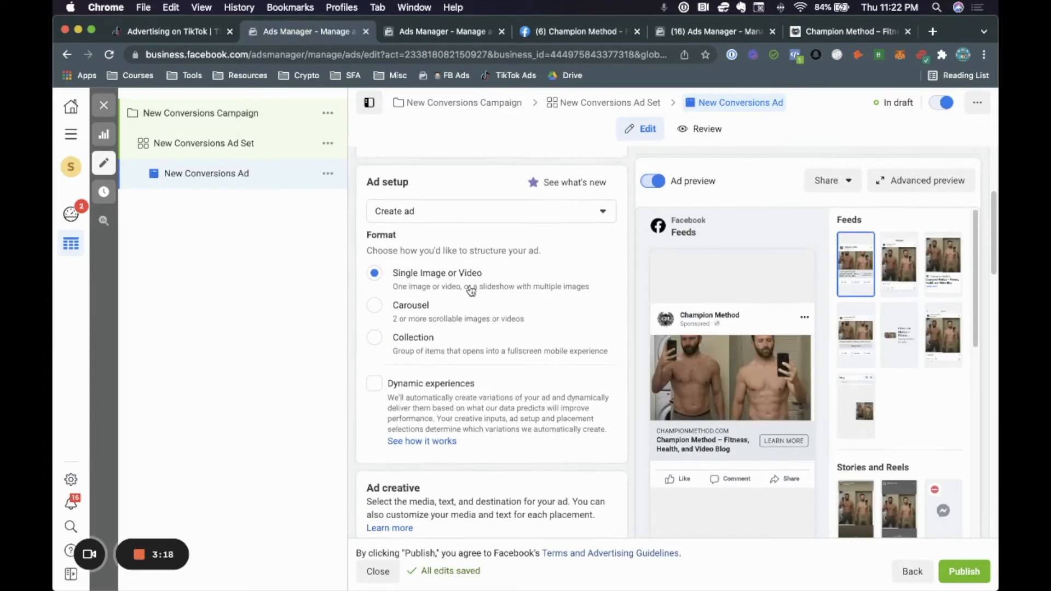
pyautogui.click(489, 211)
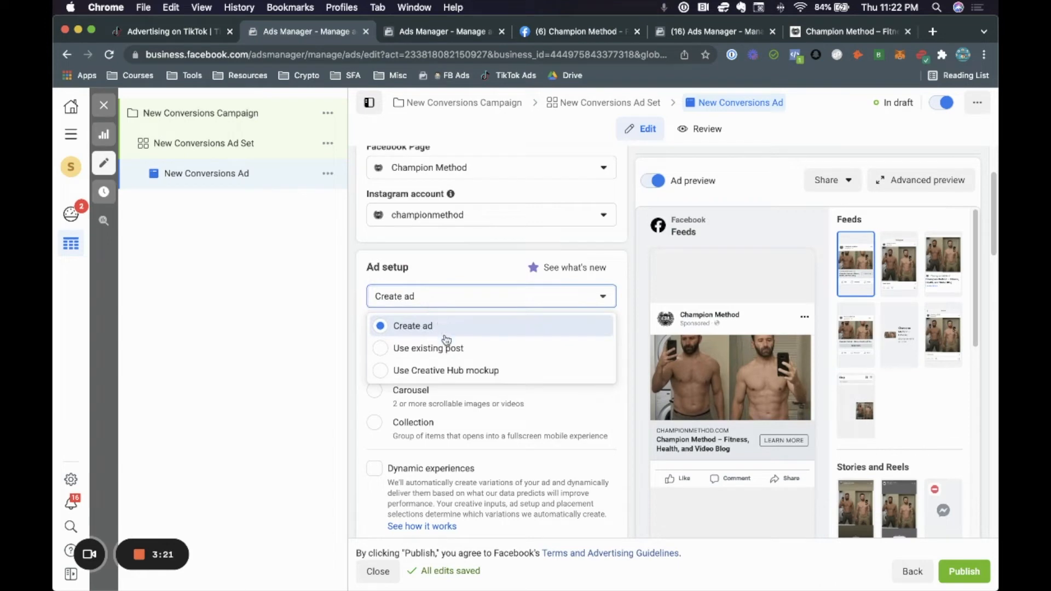
pyautogui.click(427, 348)
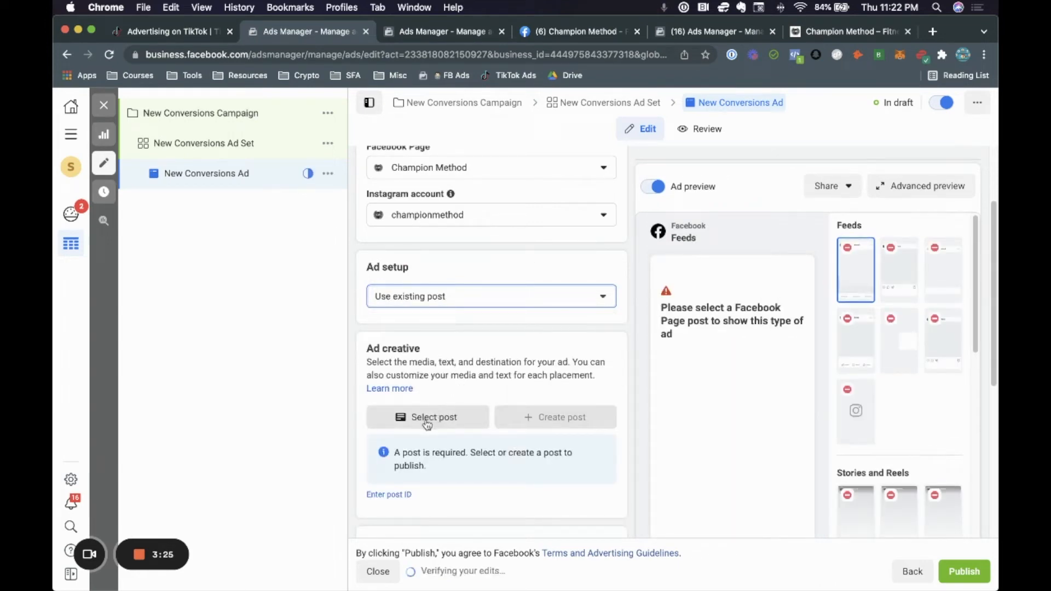
pyautogui.scroll(-3)
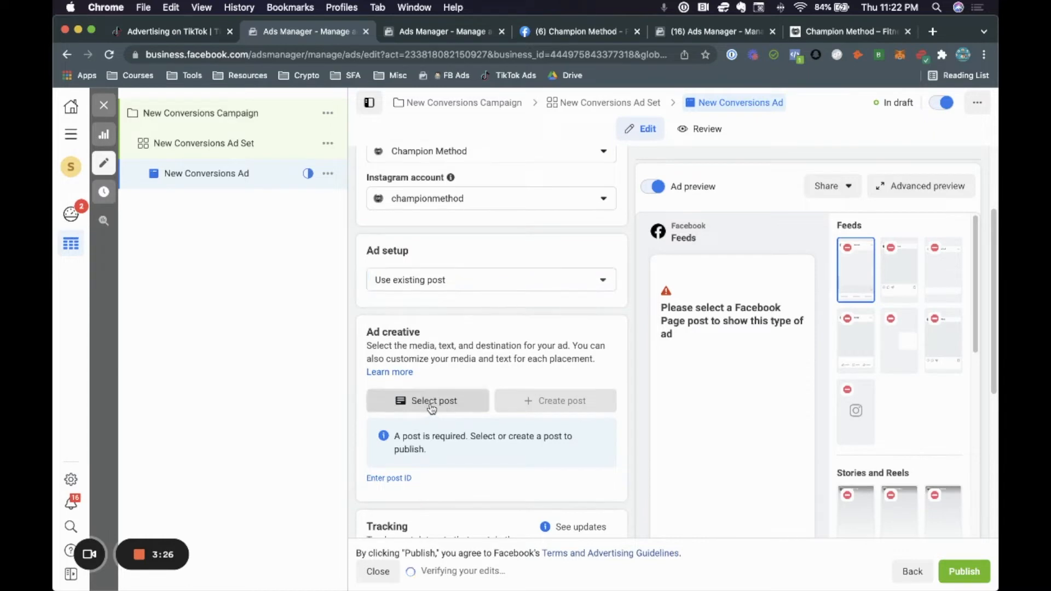
pyautogui.click(427, 401)
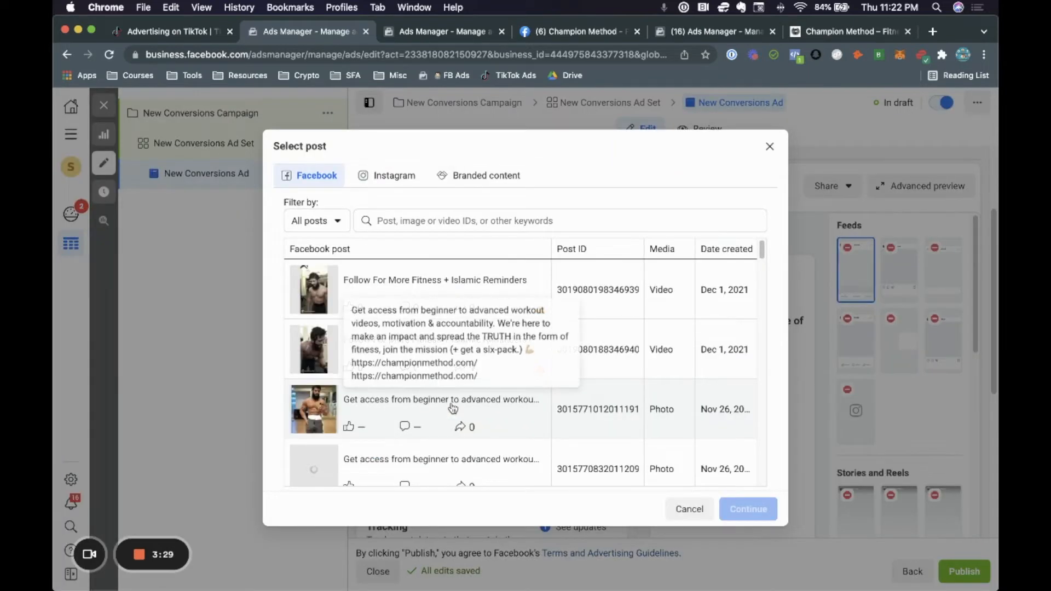
pyautogui.scroll(-3)
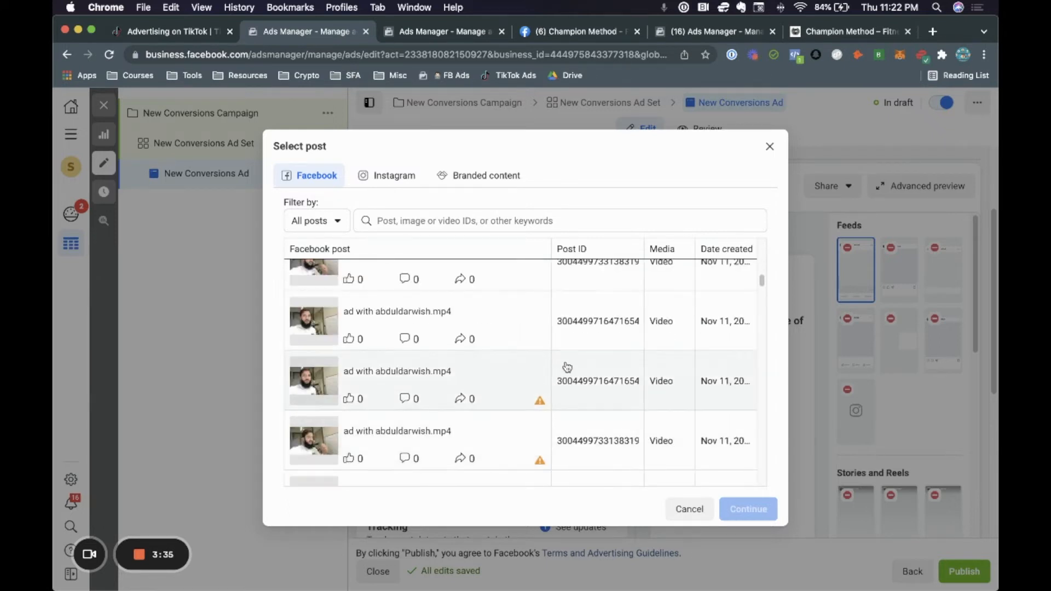
pyautogui.moveTo(639, 495)
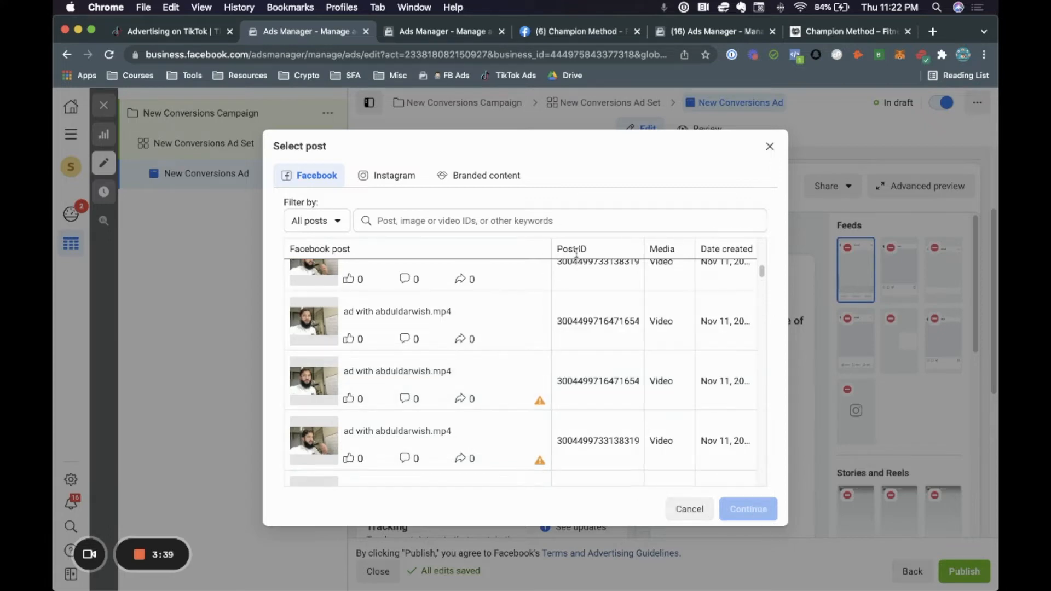
pyautogui.click(689, 509)
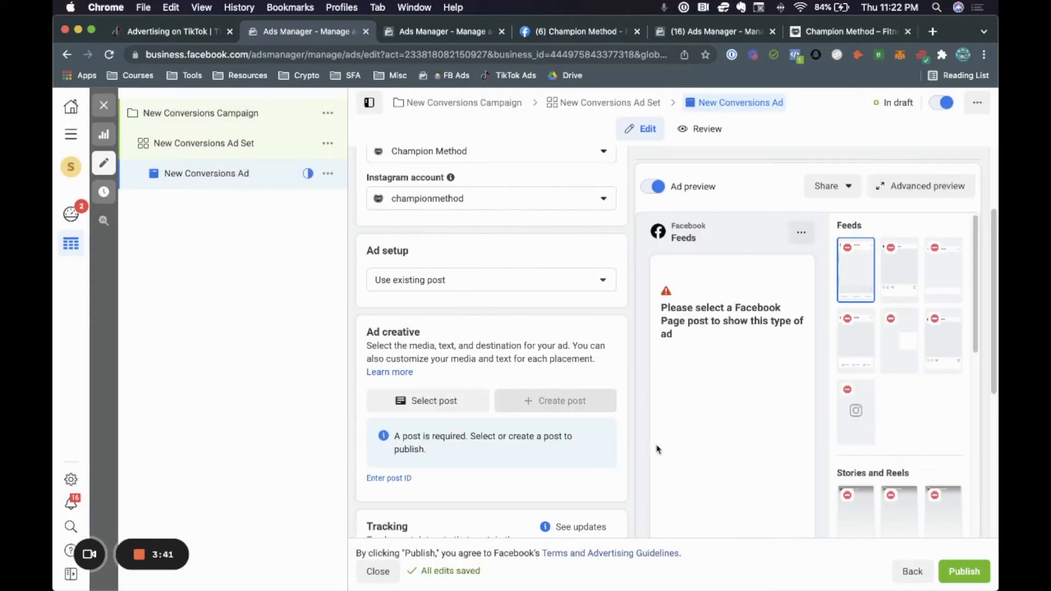
pyautogui.click(577, 31)
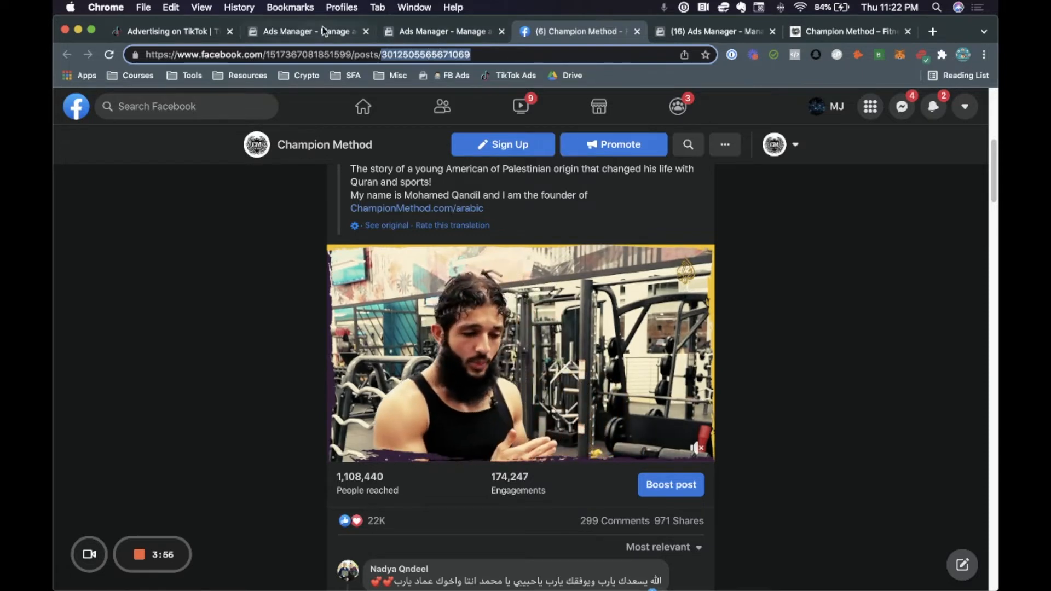
pyautogui.click(307, 30)
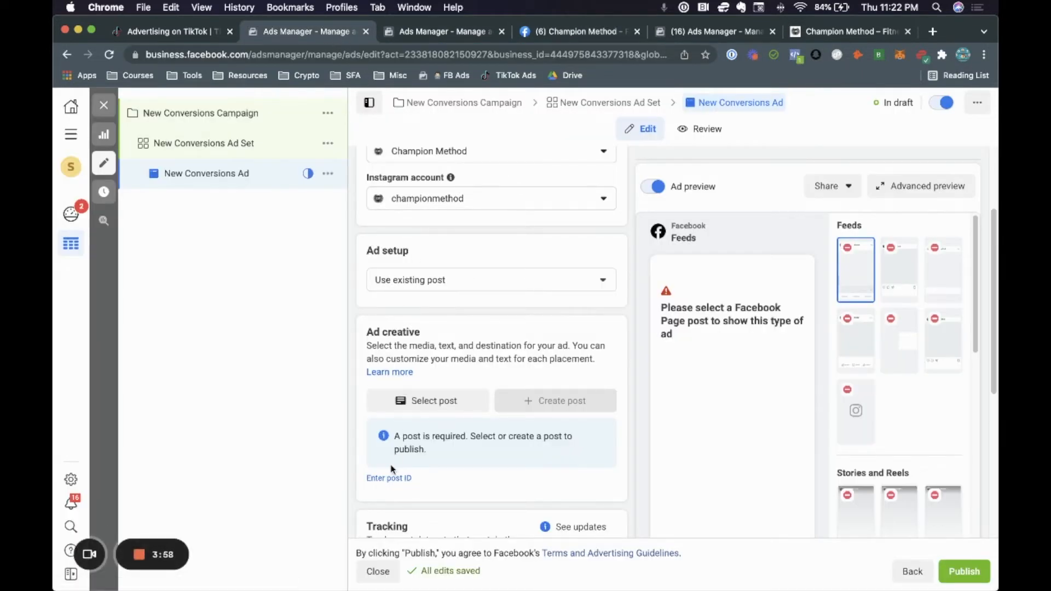
pyautogui.click(388, 477)
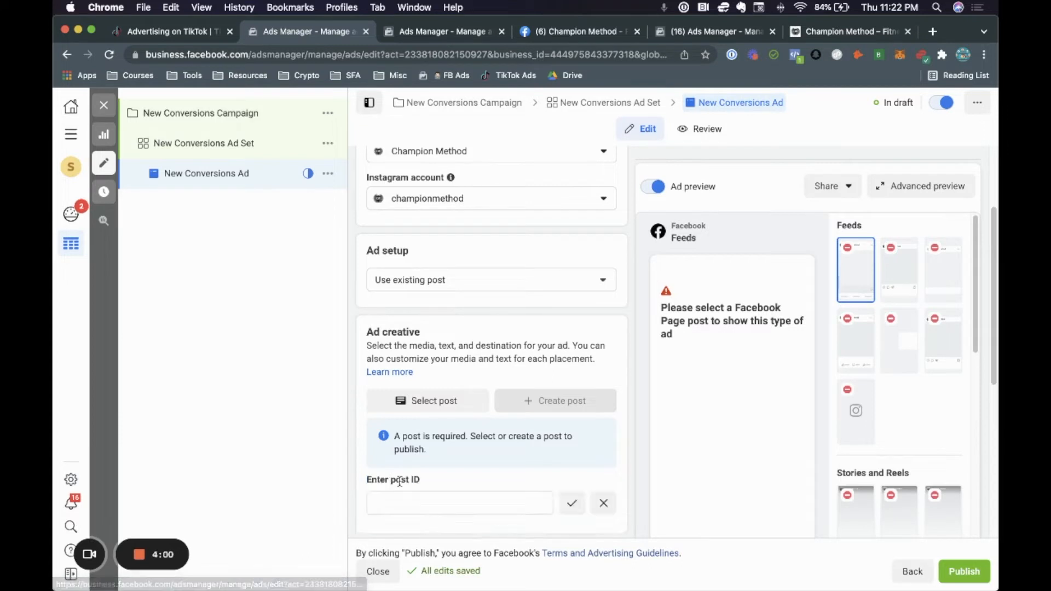
pyautogui.write('3012505565671069')
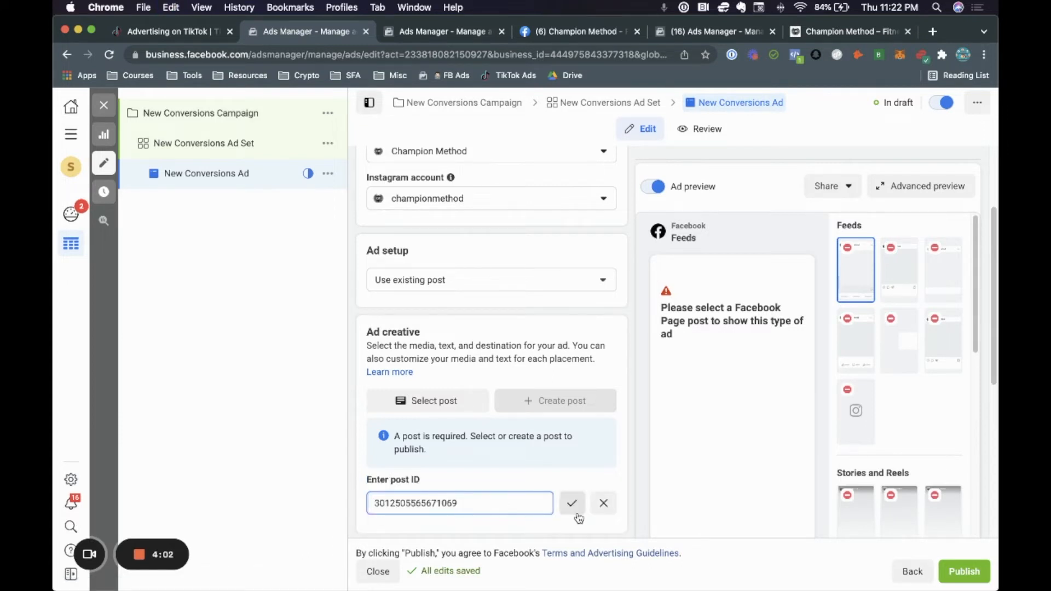
pyautogui.click(571, 503)
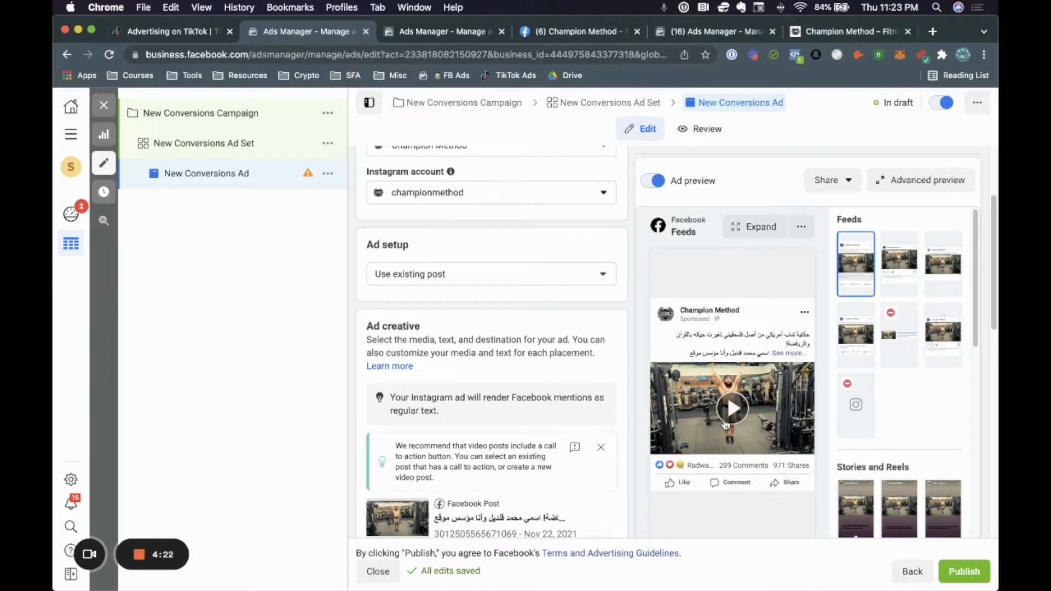
pyautogui.moveTo(232, 146)
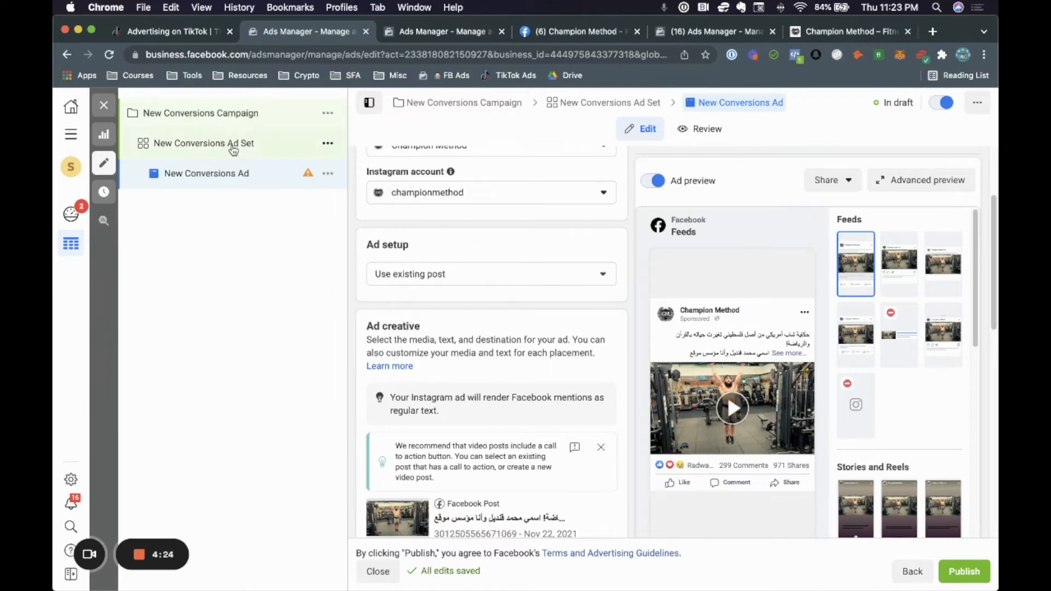
pyautogui.moveTo(322, 146)
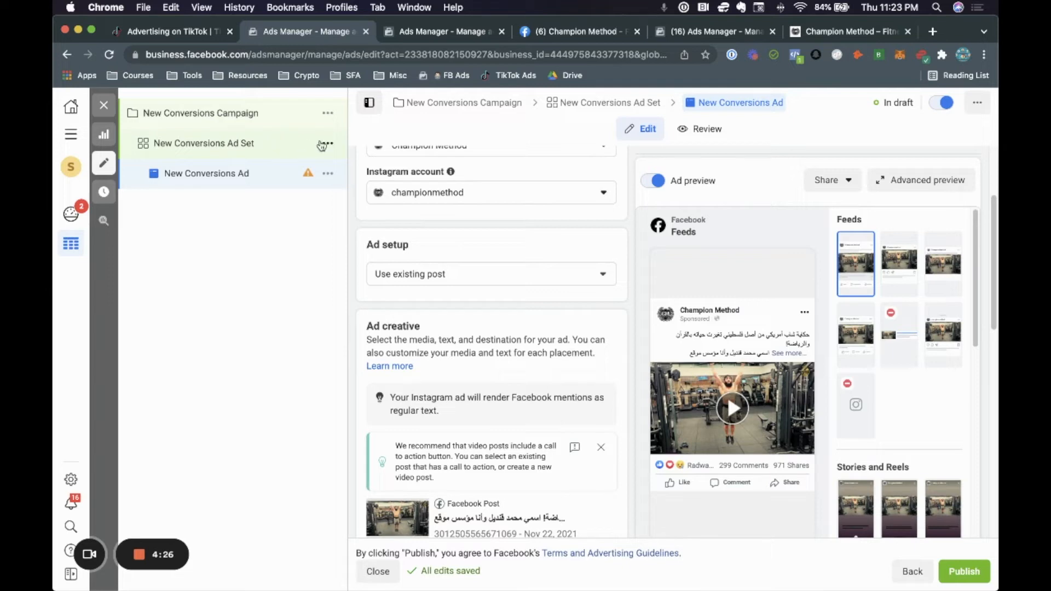
pyautogui.moveTo(328, 143)
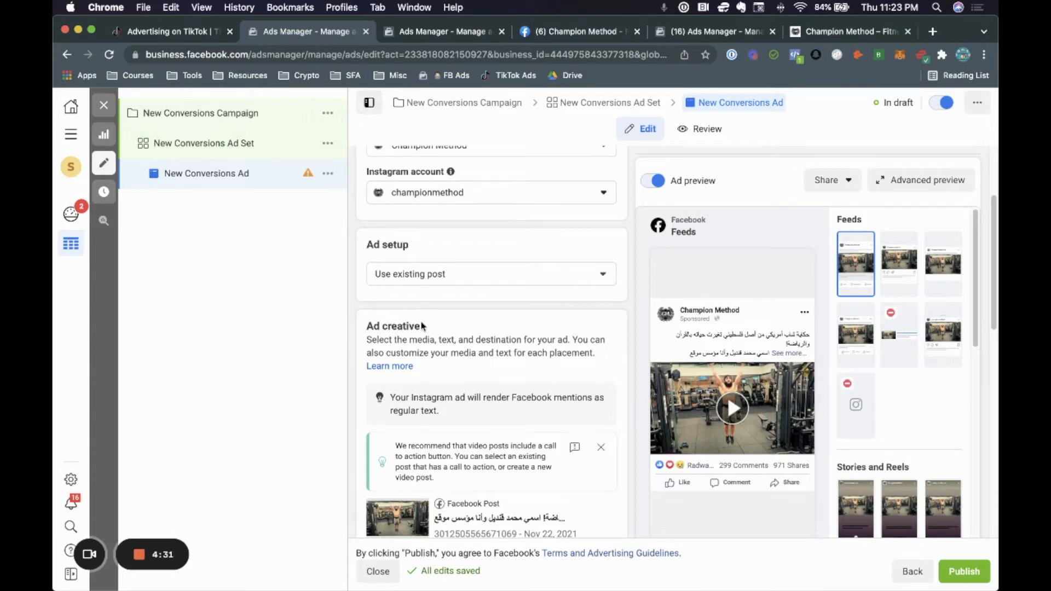
pyautogui.scroll(-3)
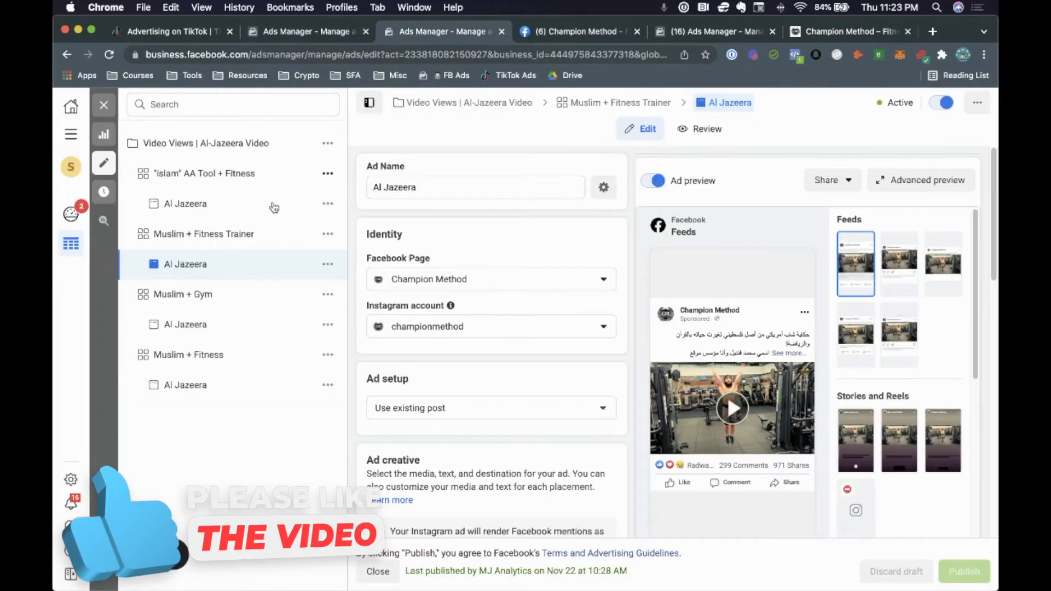
pyautogui.moveTo(212, 215)
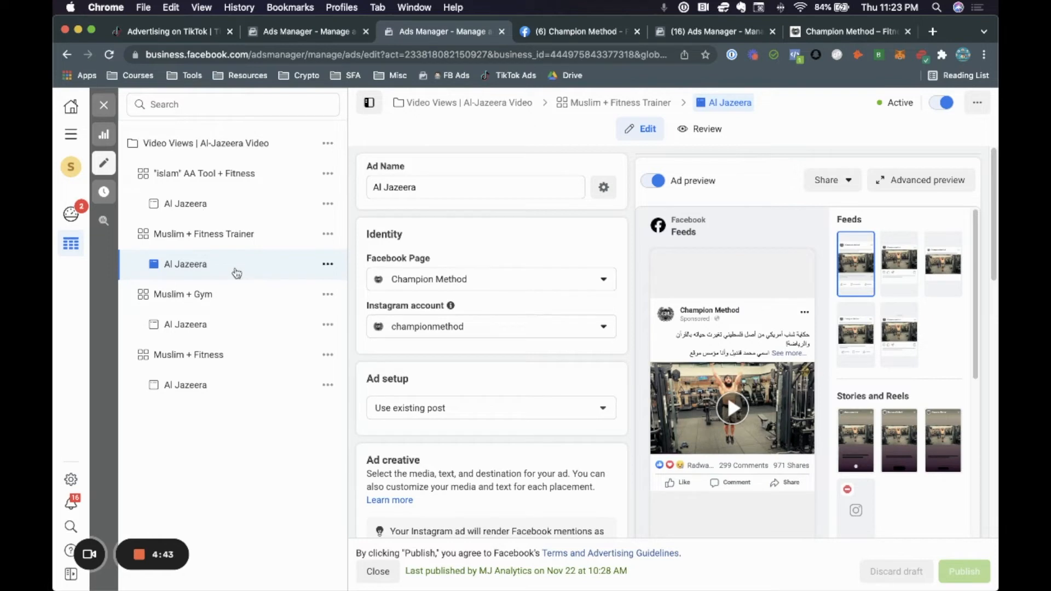
# Check the Al Jazeera ad's actions and the post URL, then return to the draft ad
pyautogui.click(977, 103)
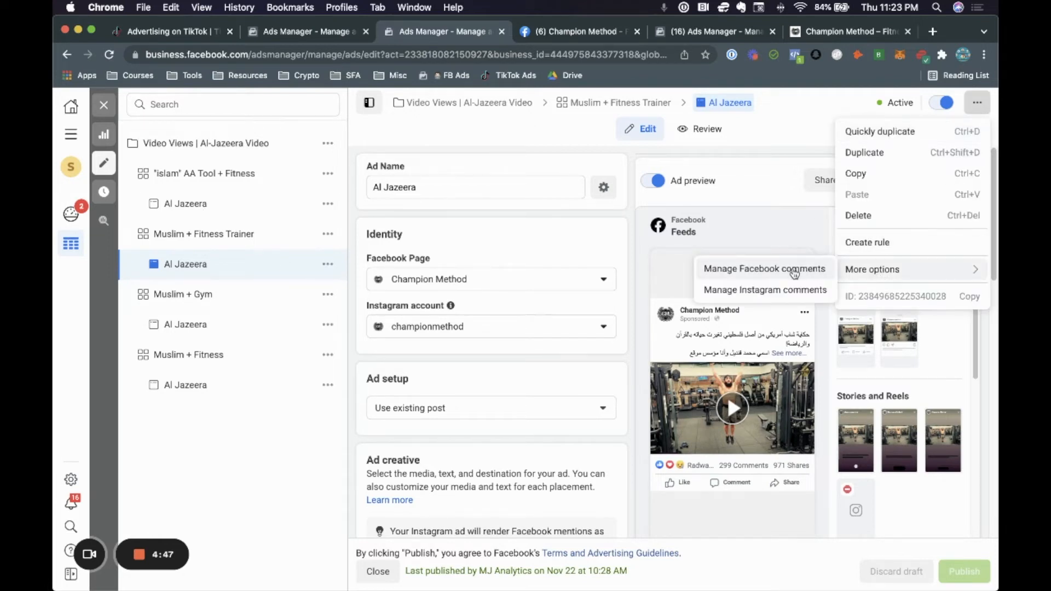
pyautogui.moveTo(579, 32)
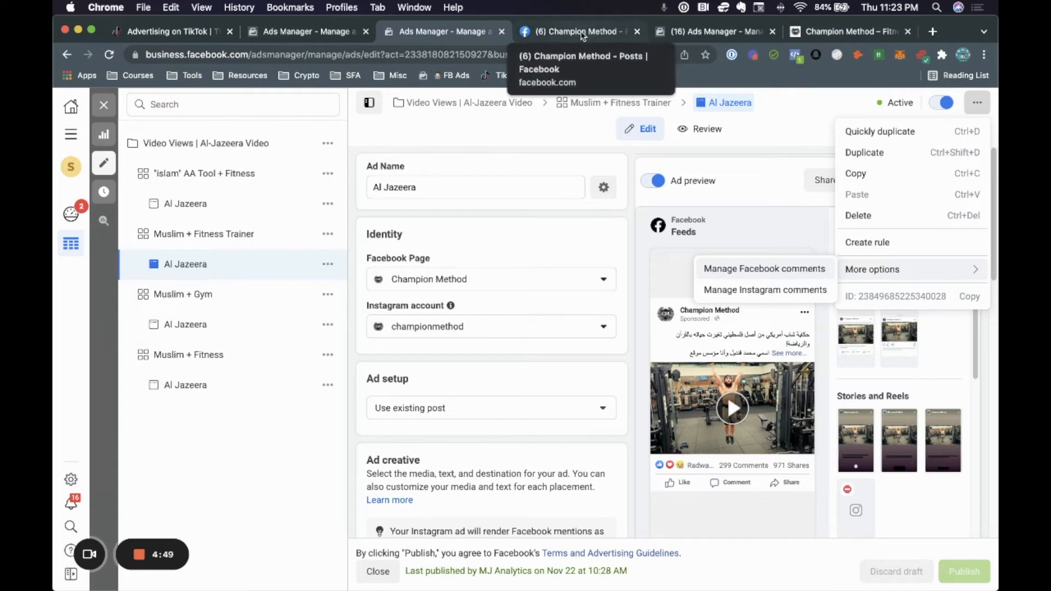
pyautogui.click(580, 32)
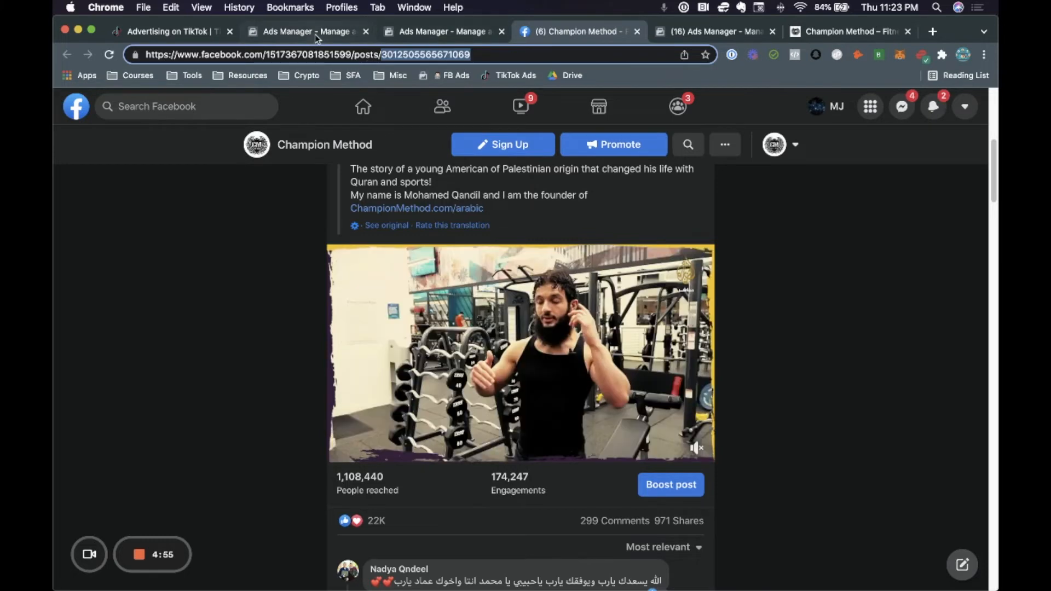
pyautogui.click(305, 31)
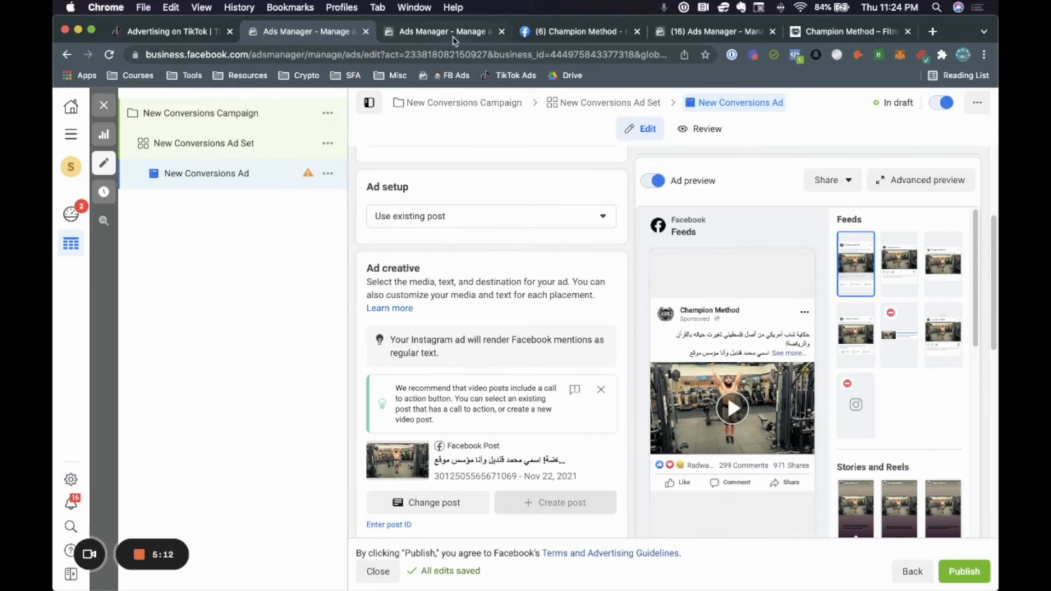
# Show the Video Views campaign's results table, then switch to results for all campaigns
pyautogui.click(442, 31)
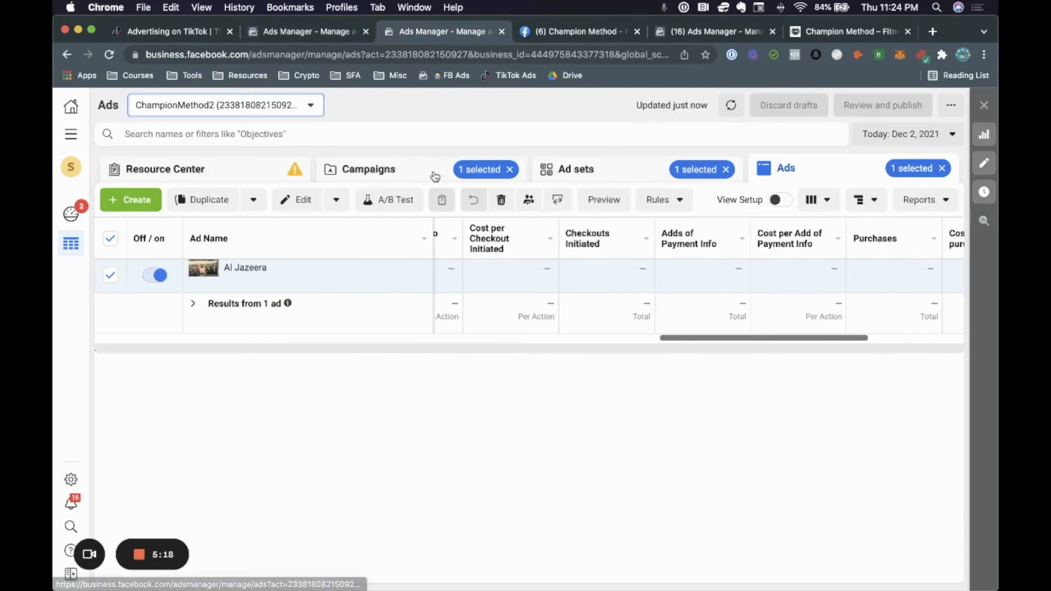
pyautogui.click(368, 169)
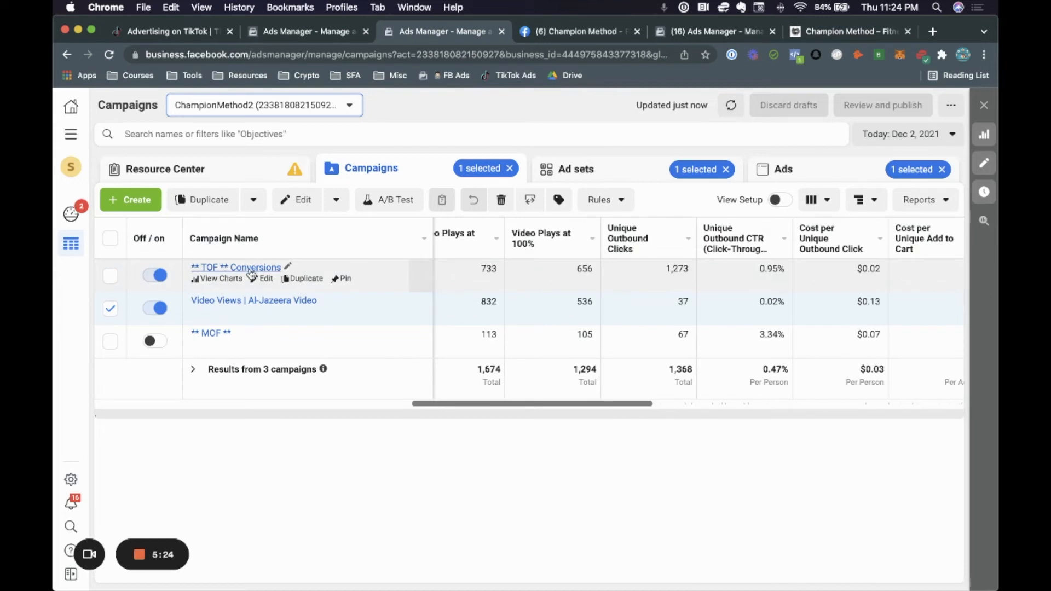
pyautogui.moveTo(439, 417)
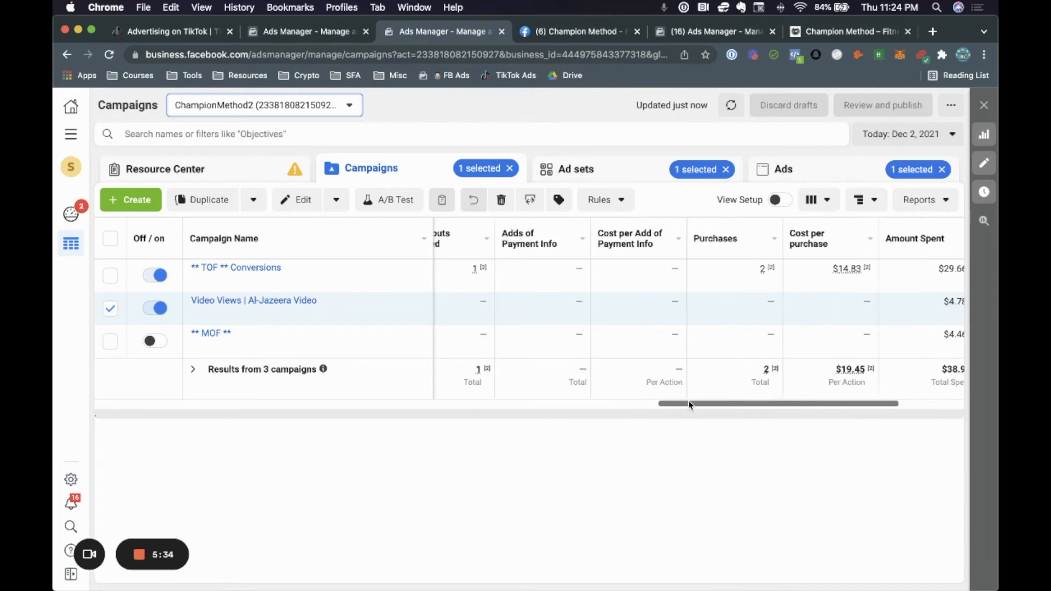
pyautogui.moveTo(126, 309)
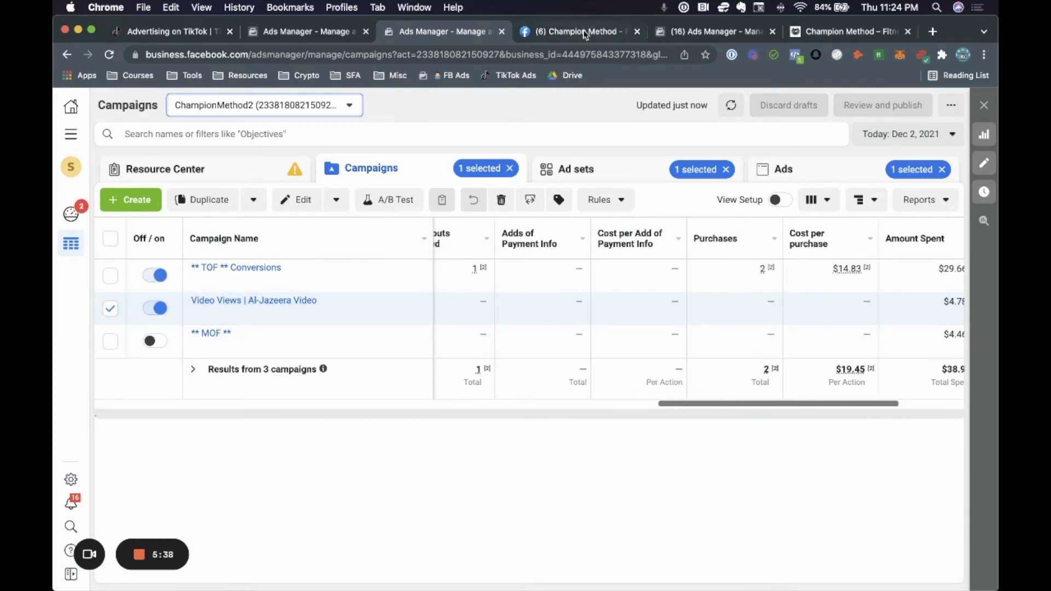
pyautogui.moveTo(331, 278)
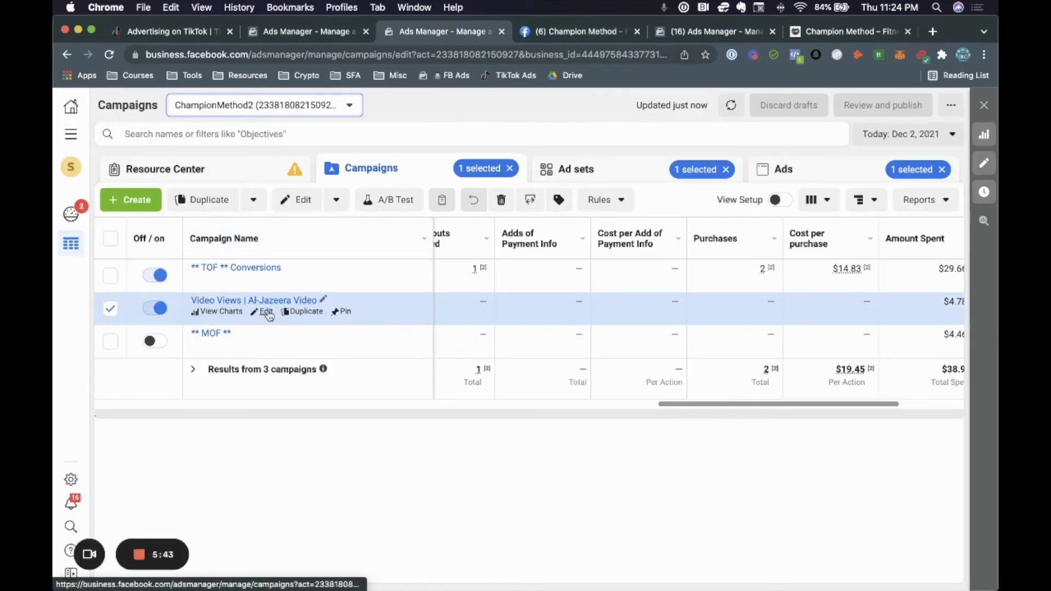
# Edit the Video Views campaign and inspect its Al Jazeera ad's existing-post setup
pyautogui.click(265, 311)
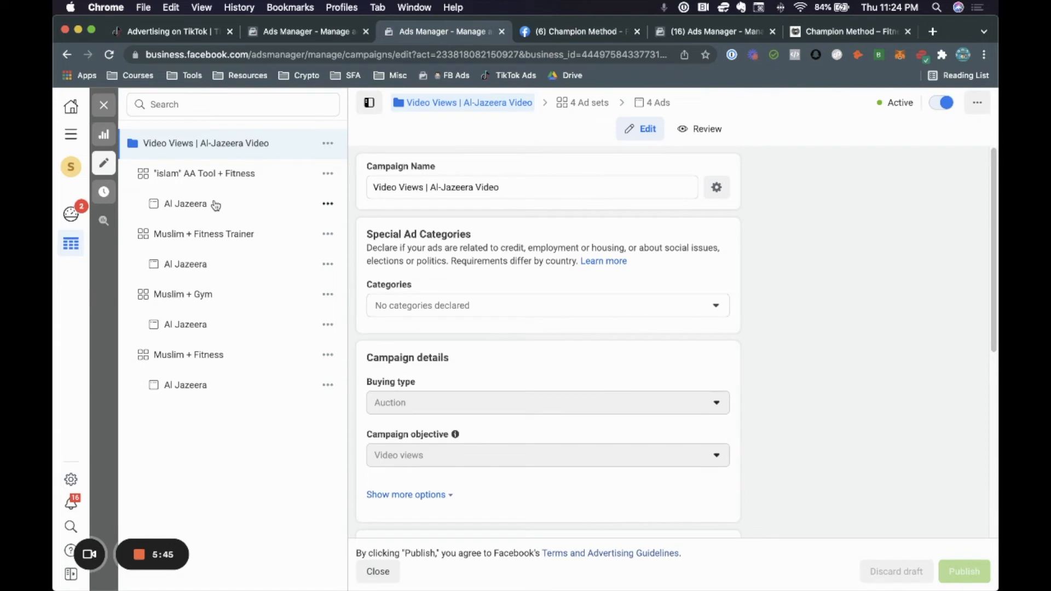
pyautogui.click(186, 204)
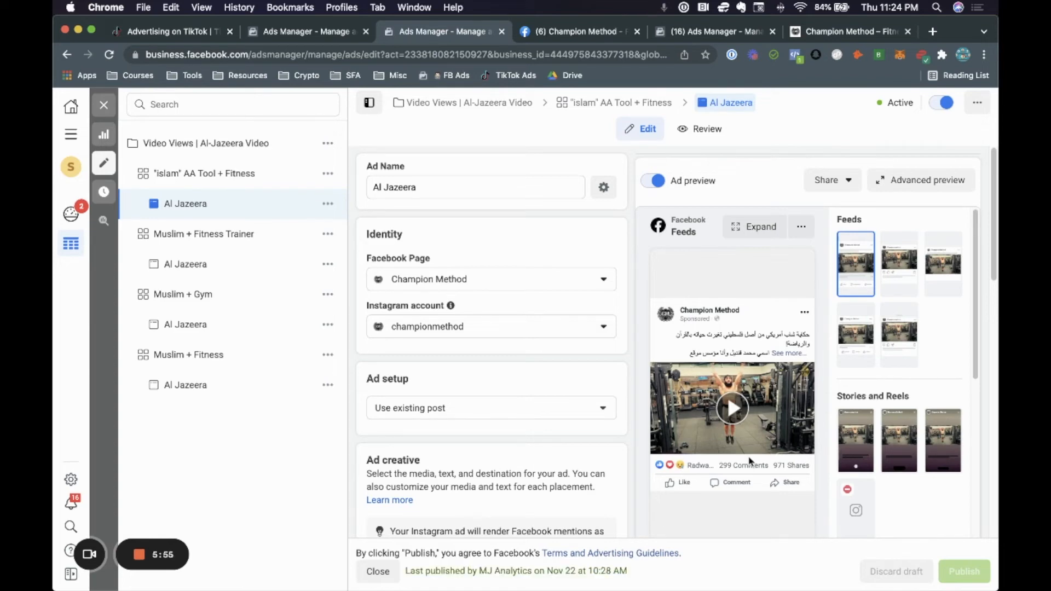
pyautogui.moveTo(601, 324)
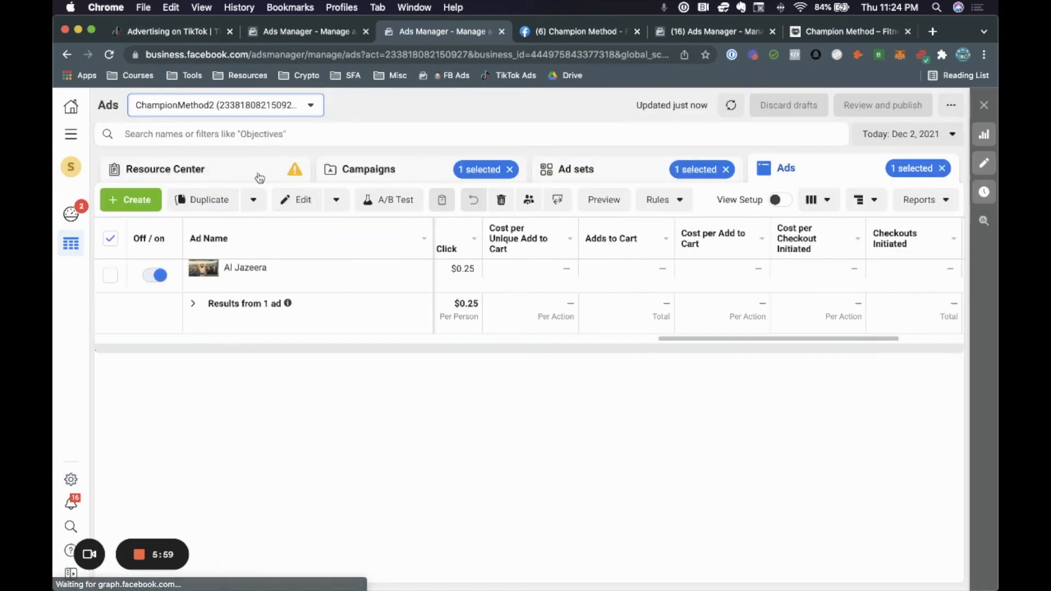
# Show the Al Jazeera ad's results for the Maximum date range, Nov 19 – Dec 2, 2021
pyautogui.hscroll(3)
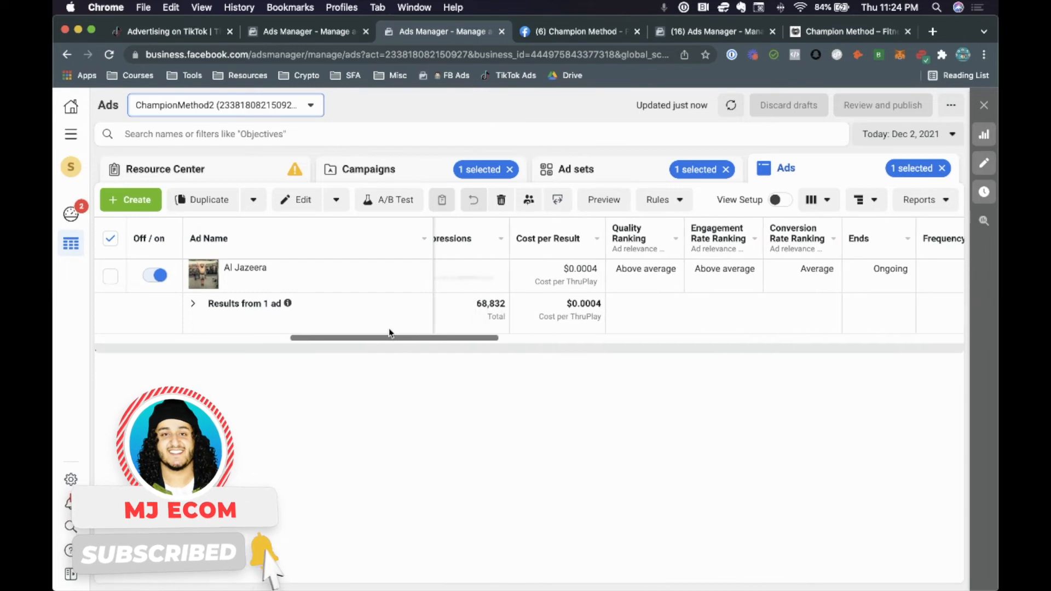
pyautogui.moveTo(308, 275)
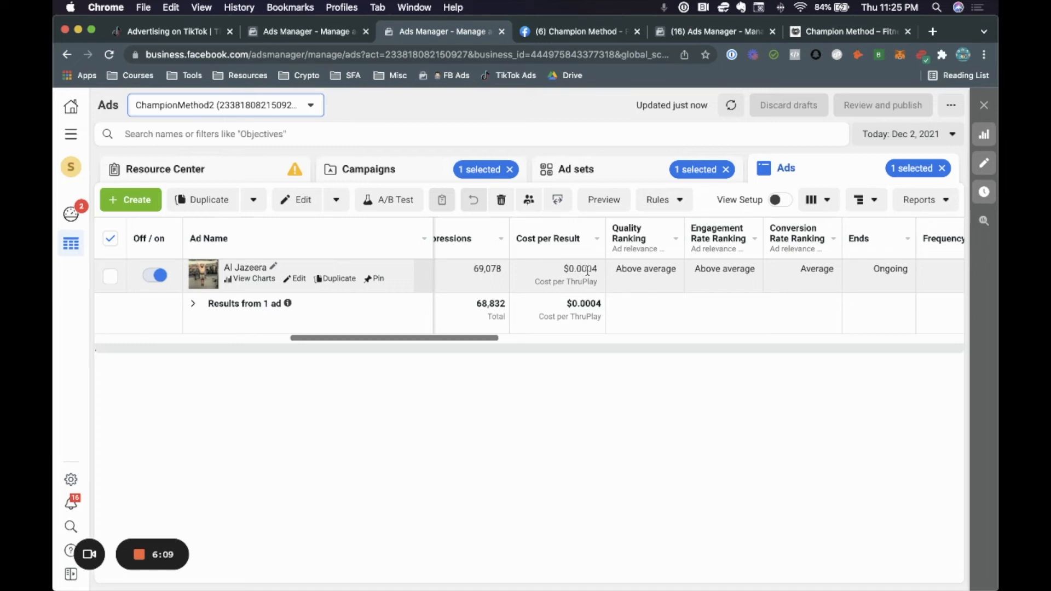
pyautogui.click(906, 134)
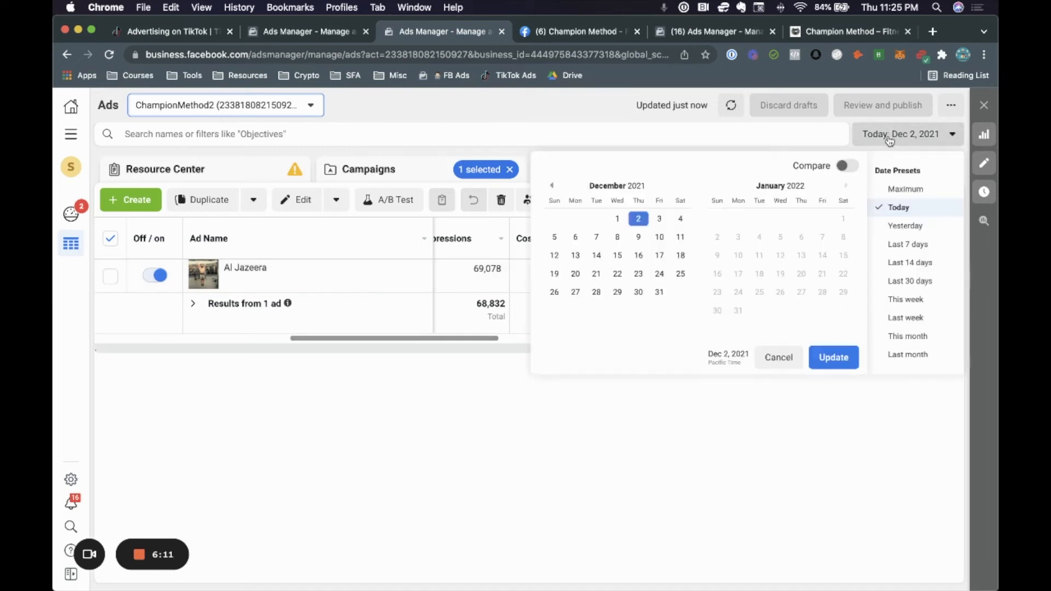
pyautogui.click(904, 188)
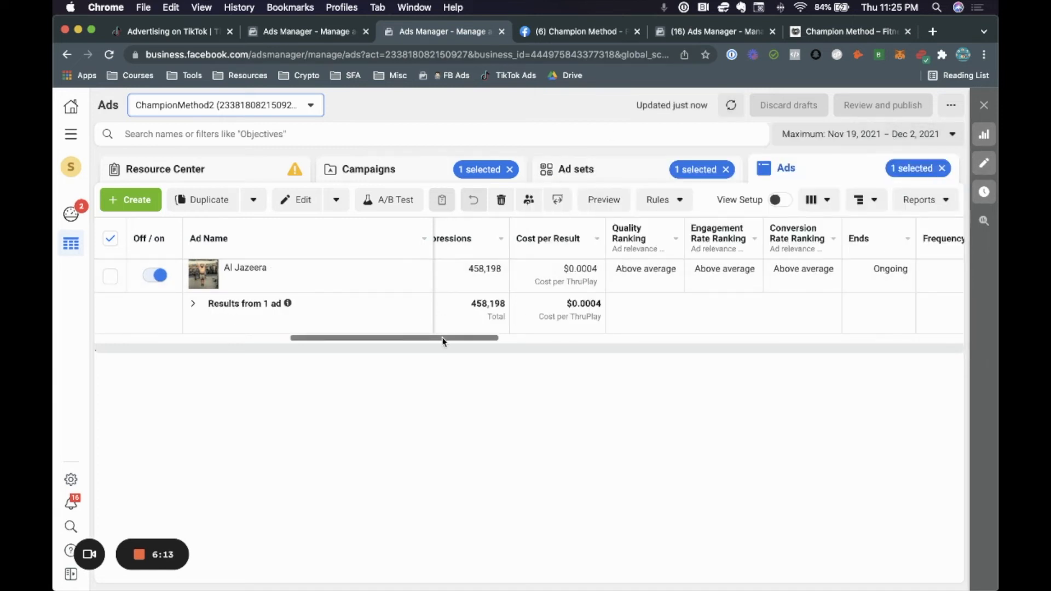
# Switch to the Ad sets view to see the four Al-Jazeera ad sets totaling $57.90
pyautogui.click(577, 170)
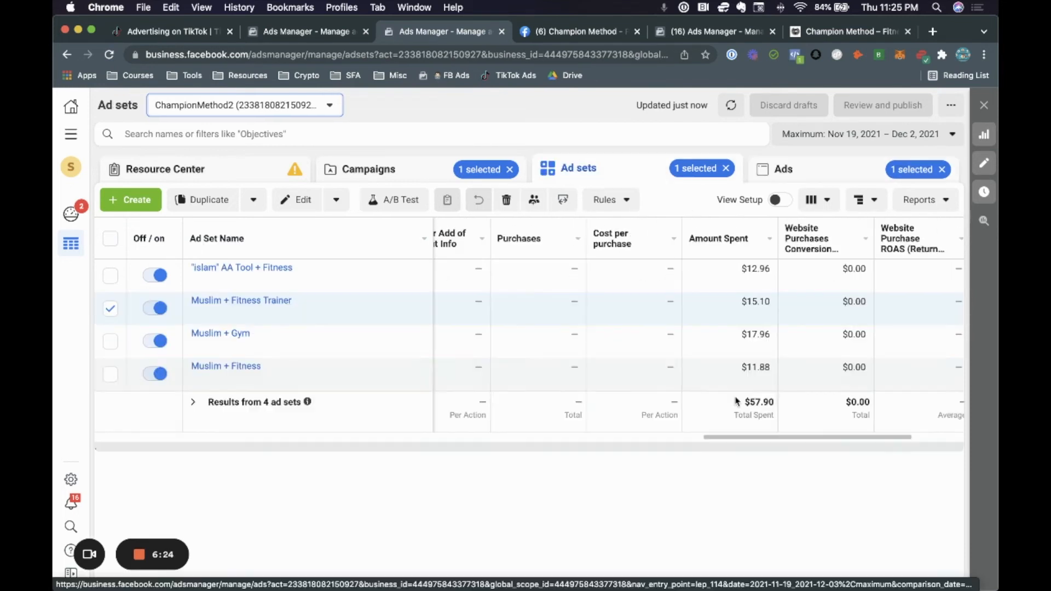
pyautogui.moveTo(749, 408)
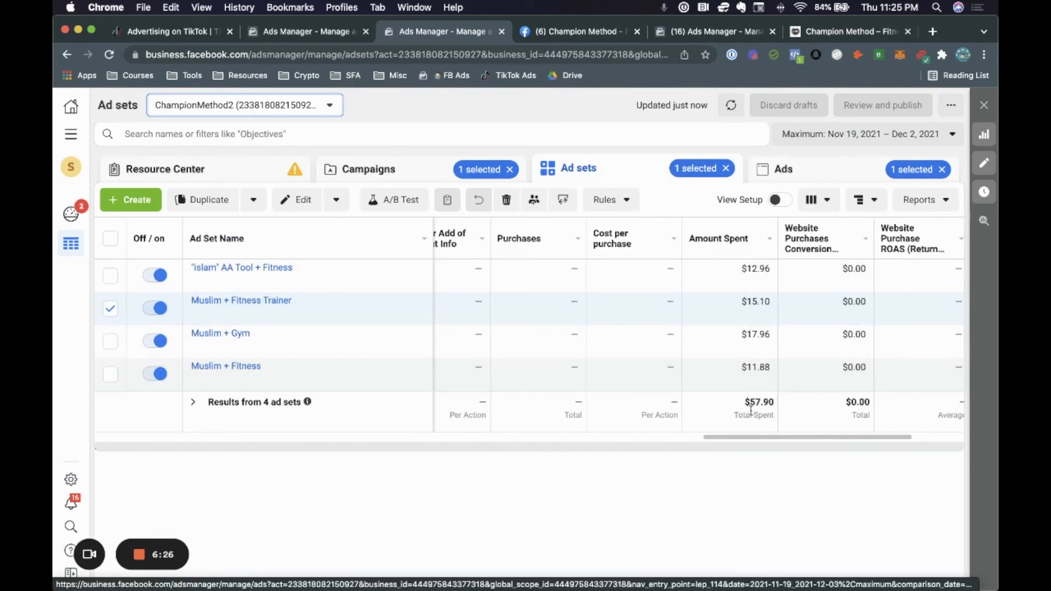
pyautogui.moveTo(839, 151)
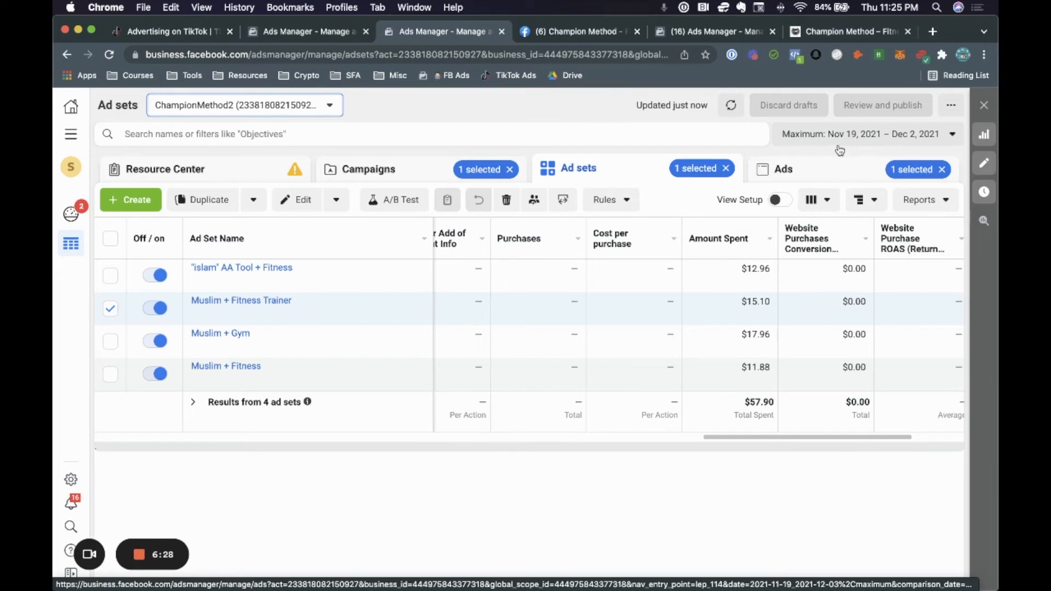
pyautogui.moveTo(817, 150)
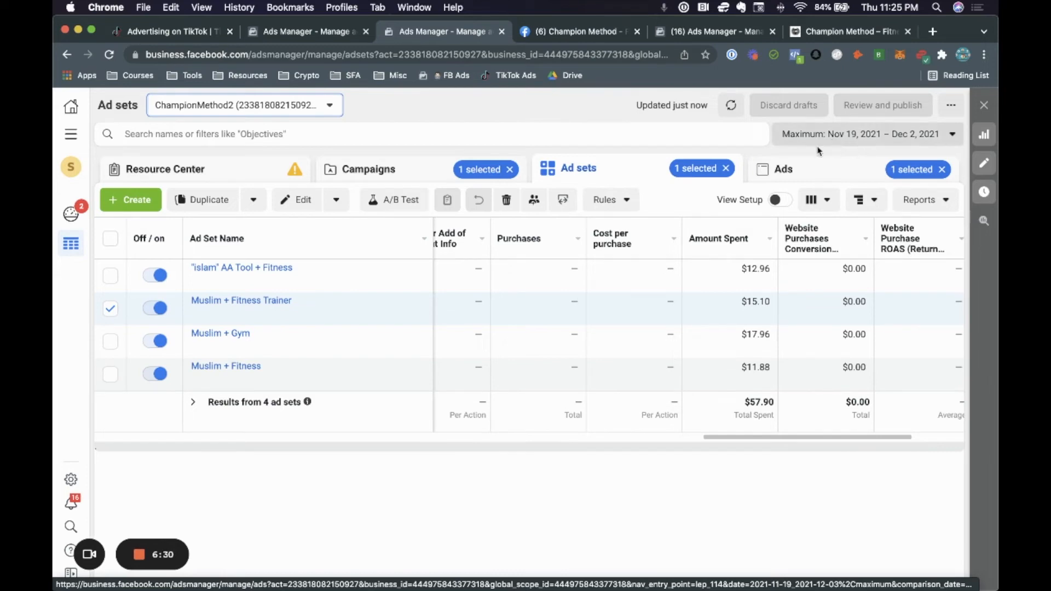
# Return to the Champion Method Facebook tab and scroll the post reaching 1,108,440 people
pyautogui.click(577, 30)
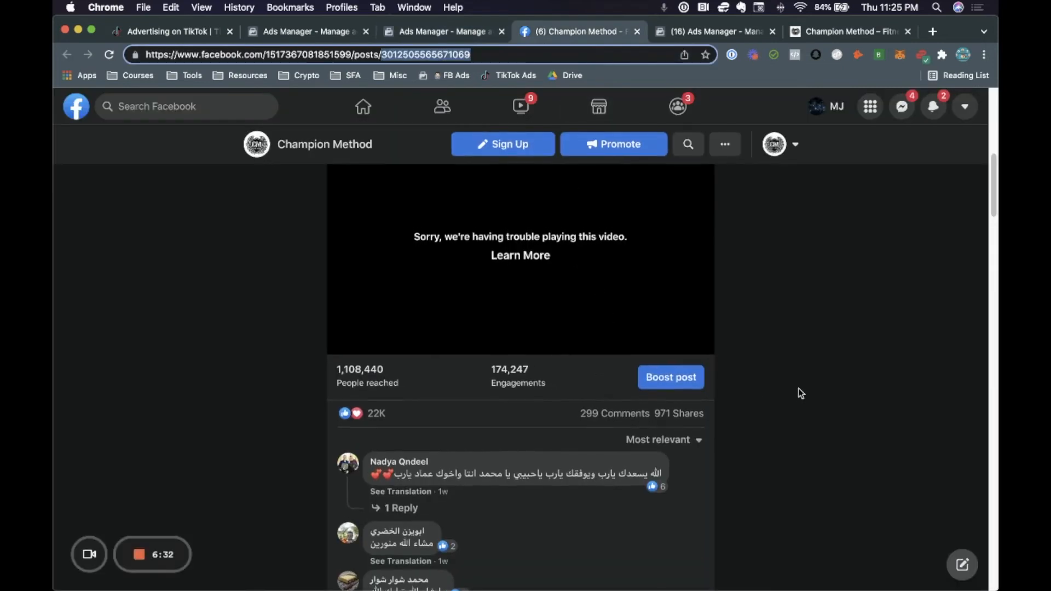
pyautogui.scroll(-3)
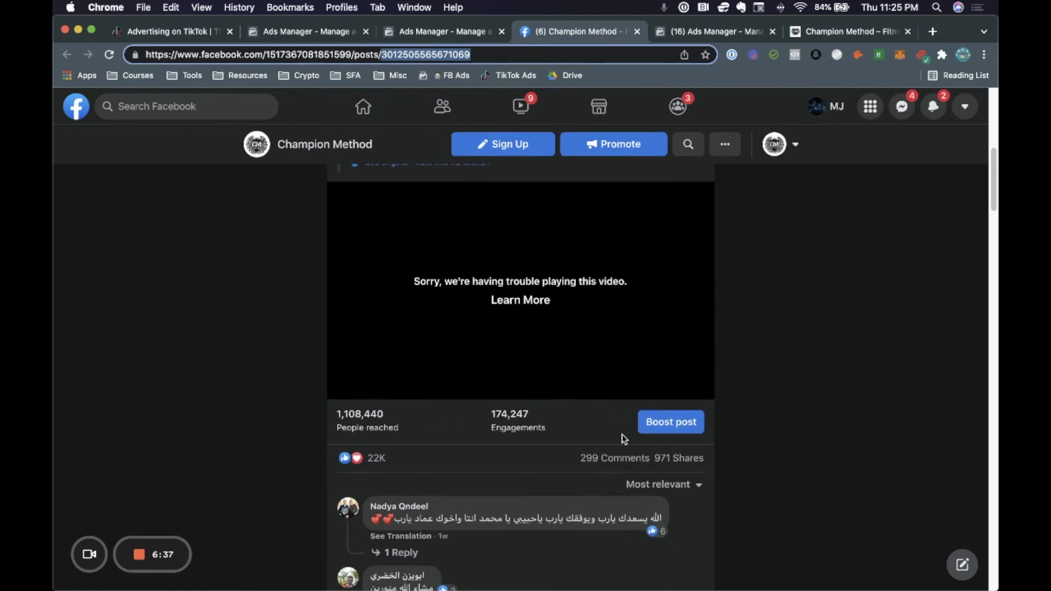
pyautogui.moveTo(678, 457)
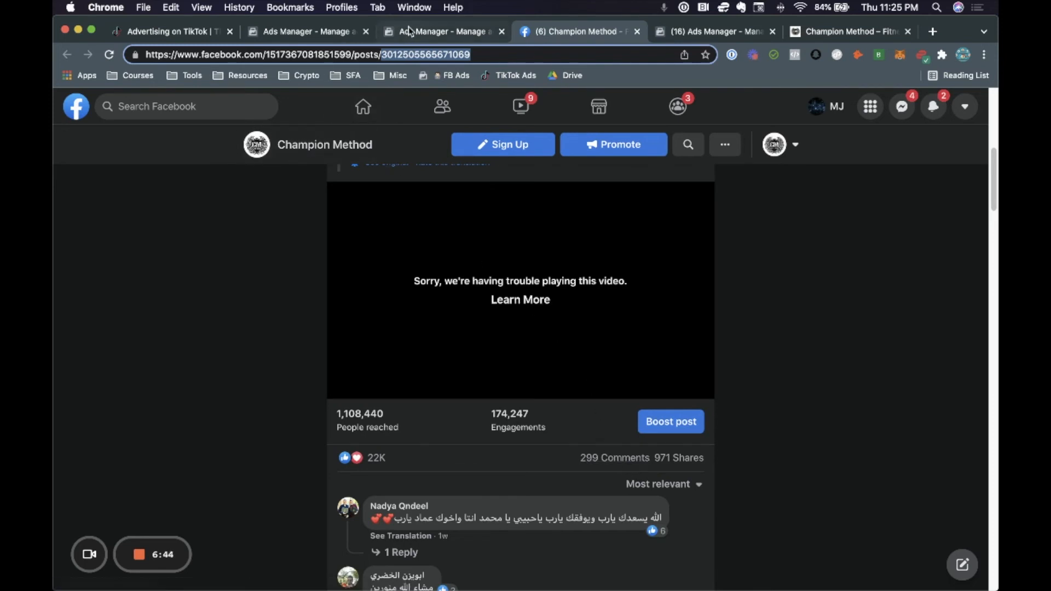
# Back in Ads Manager, open the Campaigns view to compare all three campaigns' spend
pyautogui.click(439, 30)
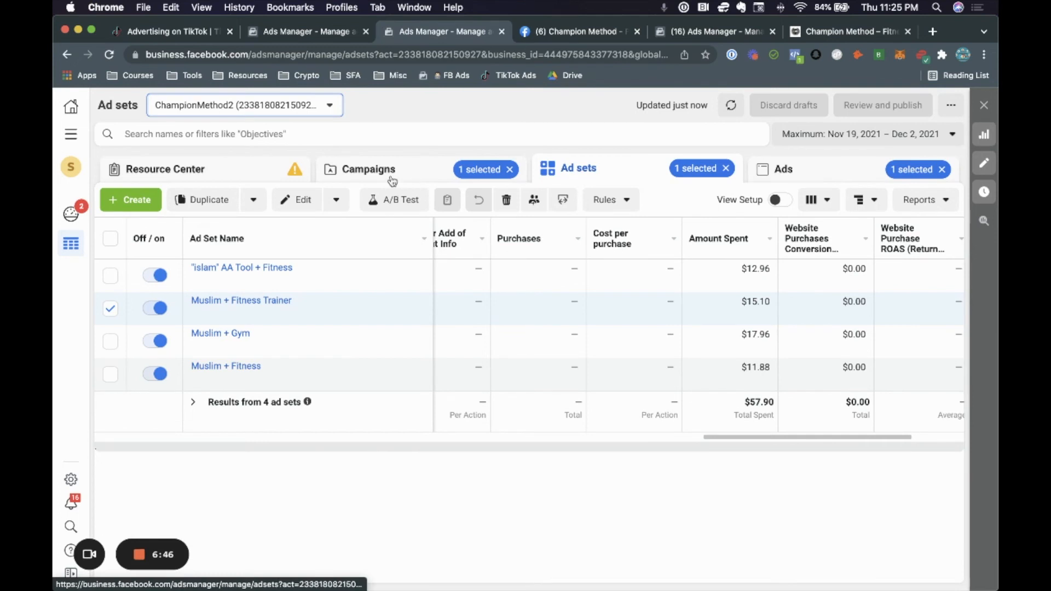
pyautogui.click(368, 169)
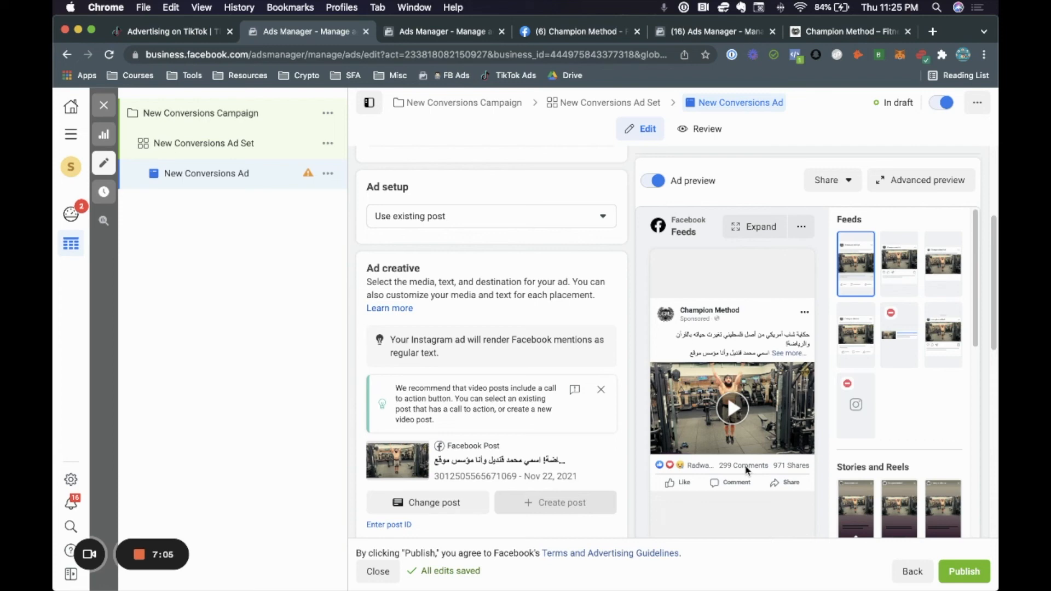
pyautogui.moveTo(582, 112)
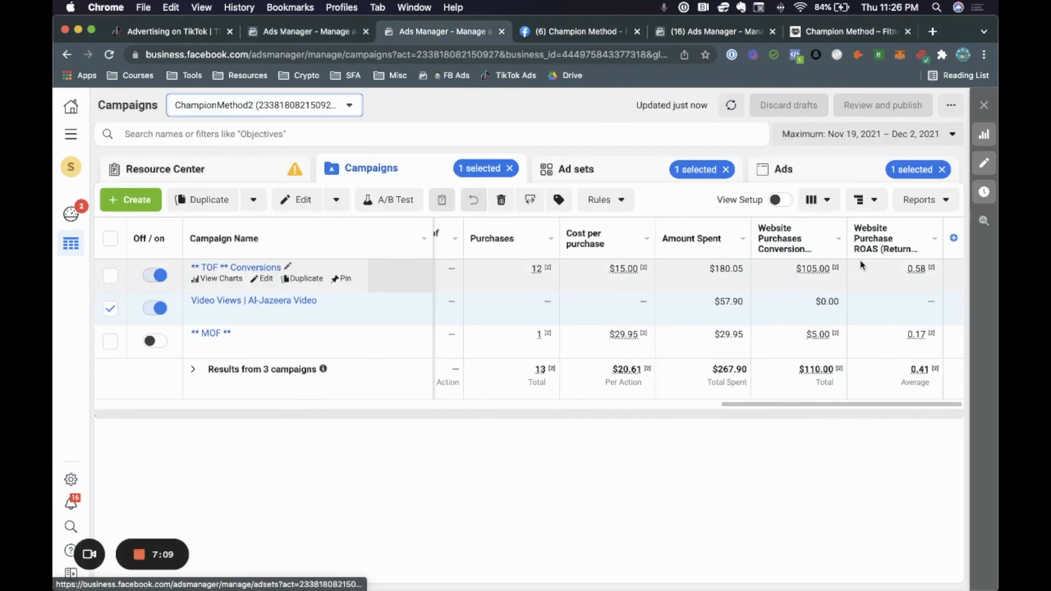
pyautogui.moveTo(884, 268)
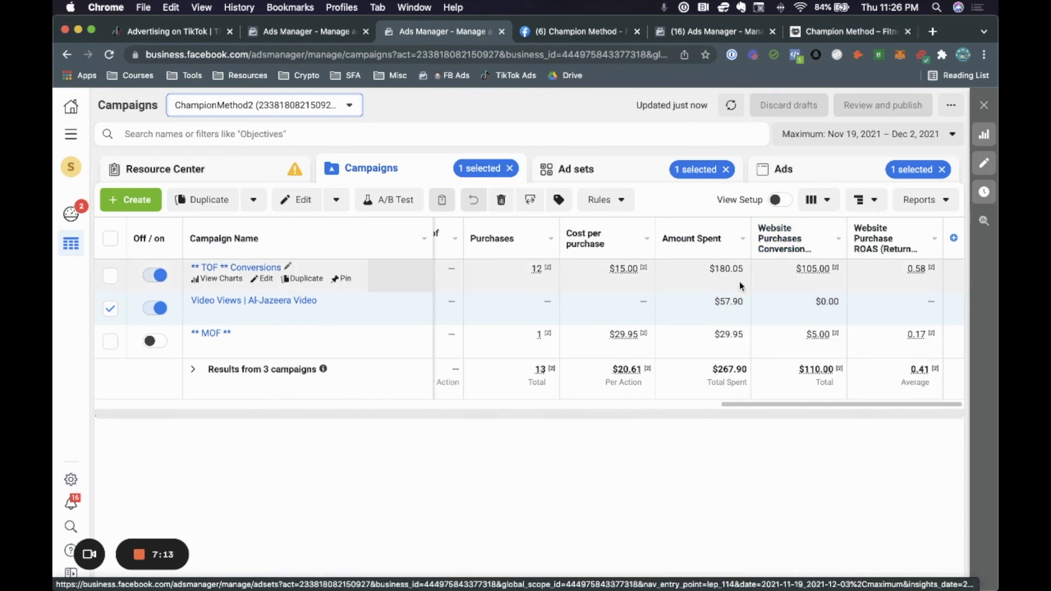
pyautogui.moveTo(773, 276)
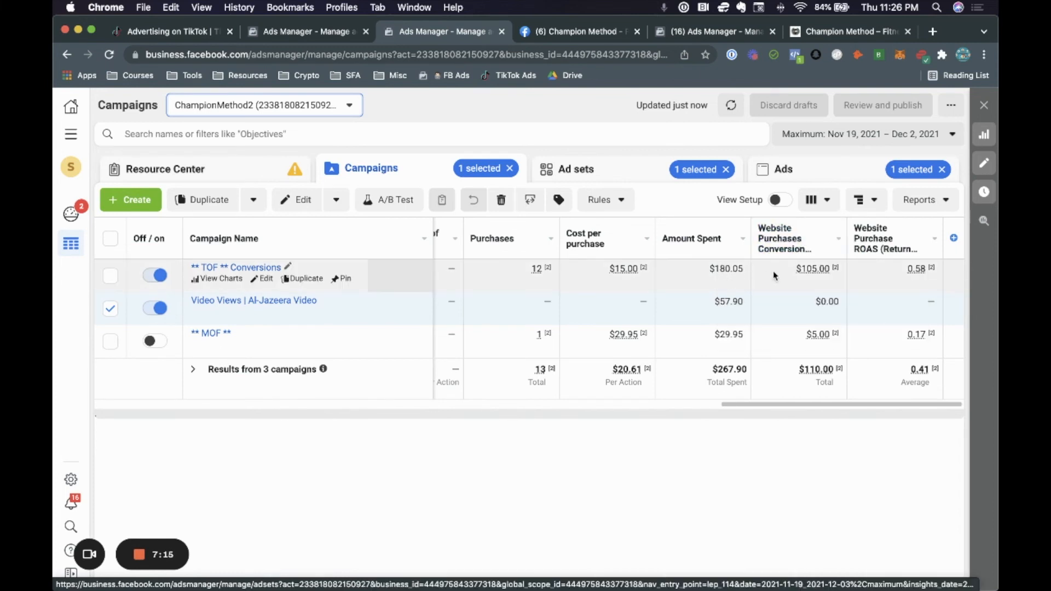
pyautogui.moveTo(834, 281)
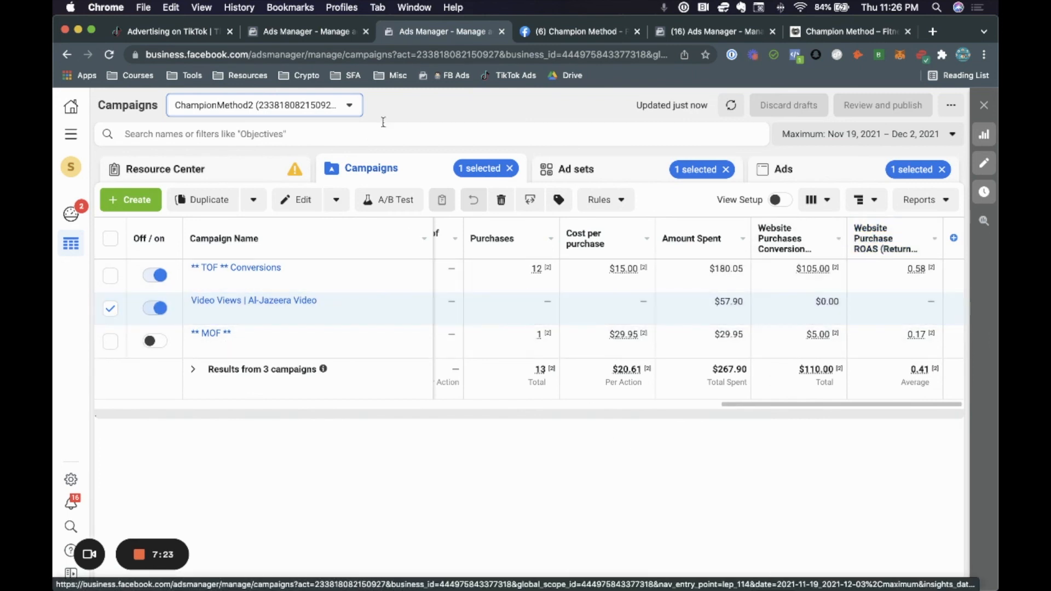
# Go back to the tab with the draft New Conversions Ad
pyautogui.click(578, 31)
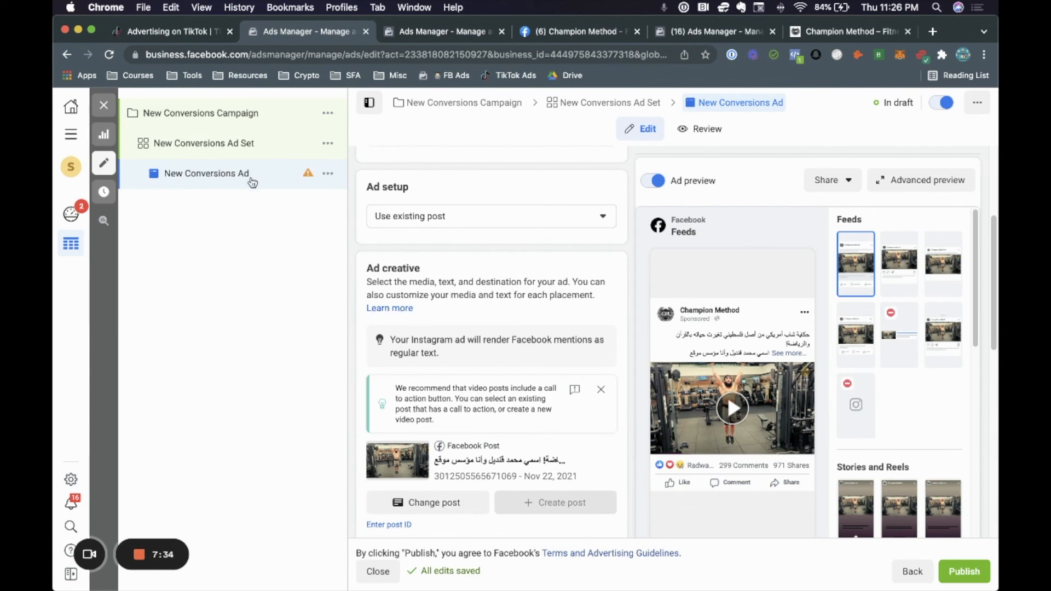
pyautogui.moveTo(262, 146)
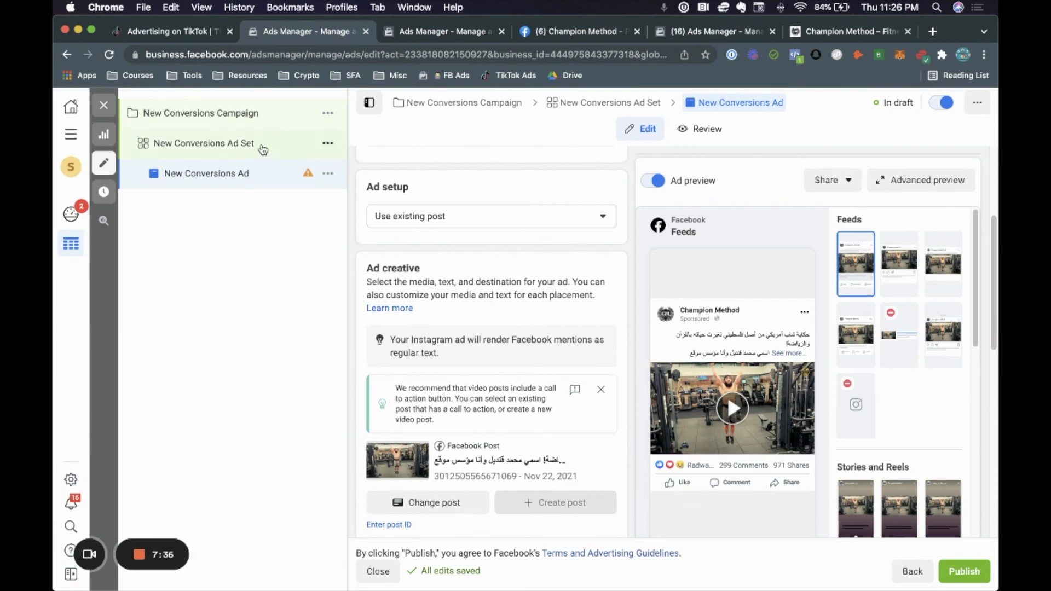
pyautogui.moveTo(723, 390)
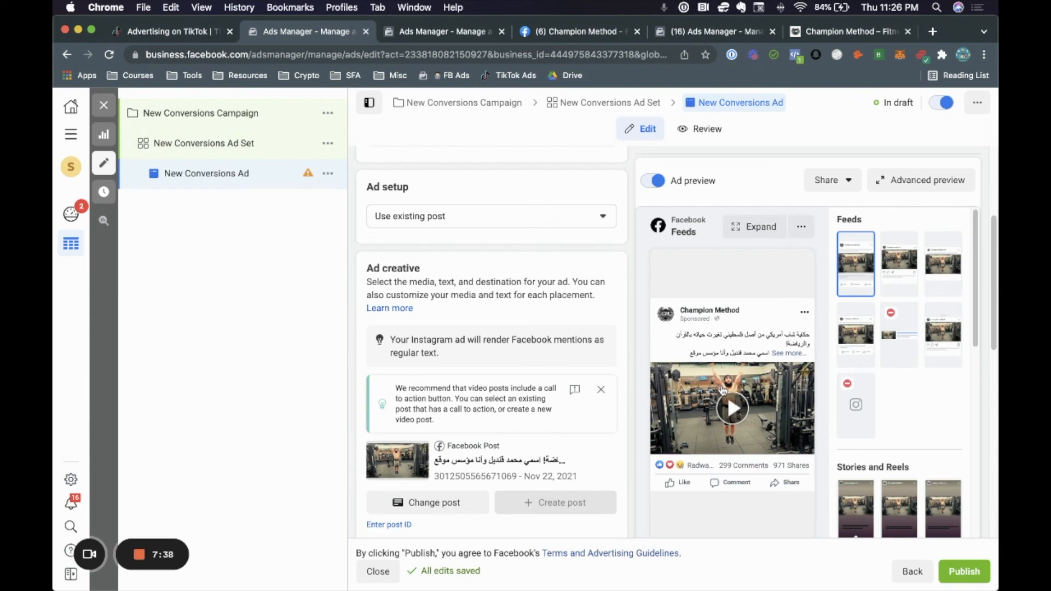